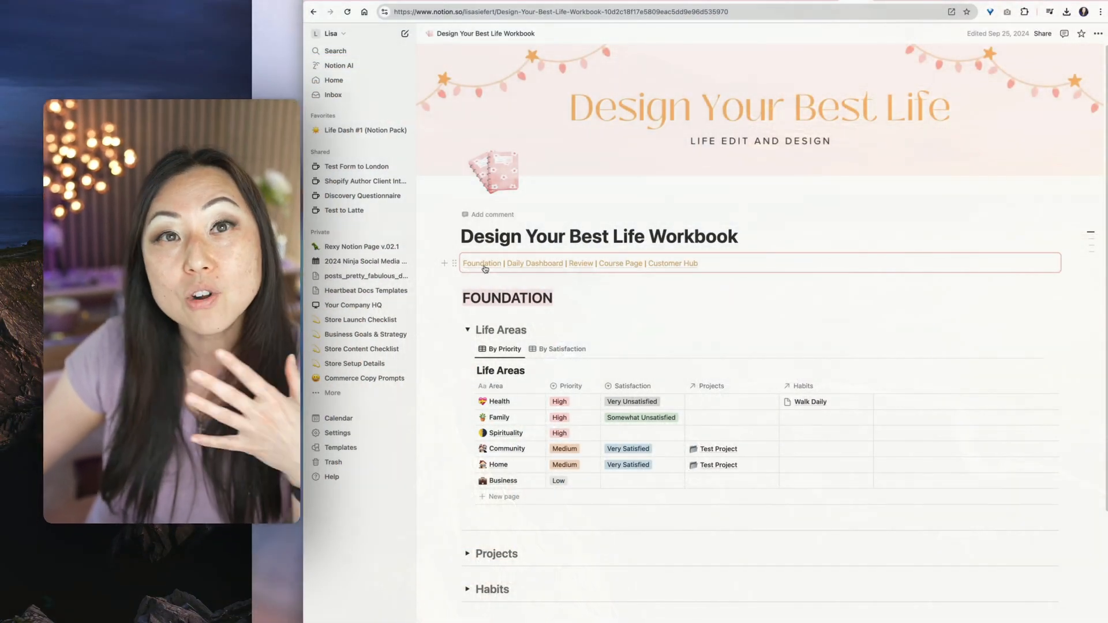
mouse_move(482, 263)
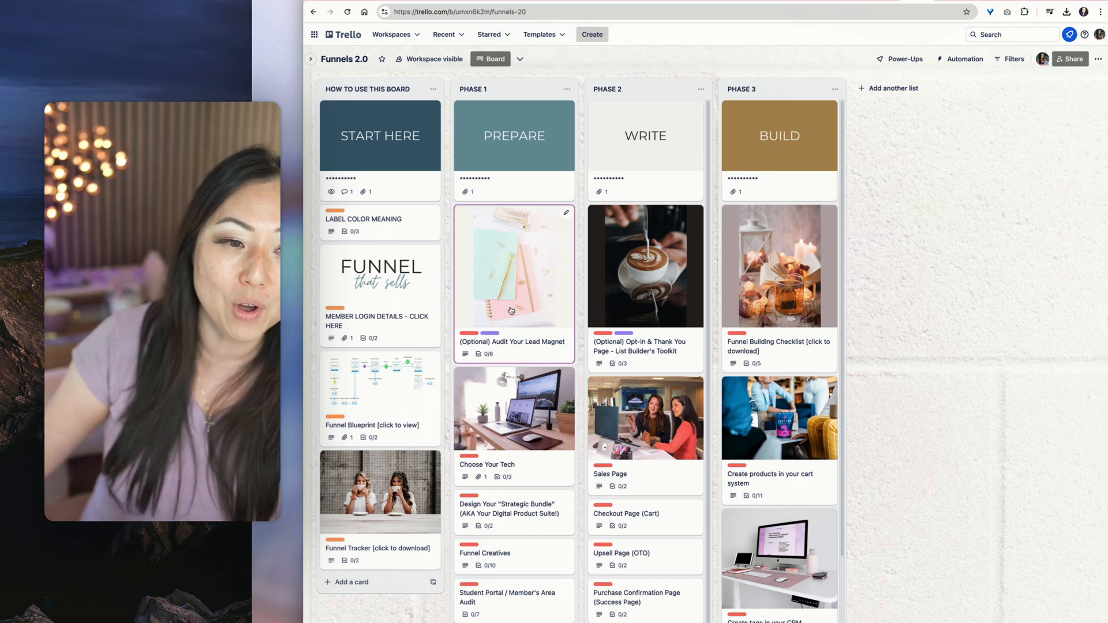
Open the (Optional) Audit Your Lead Magnet card in the Phase 1 list.
left_click(512, 283)
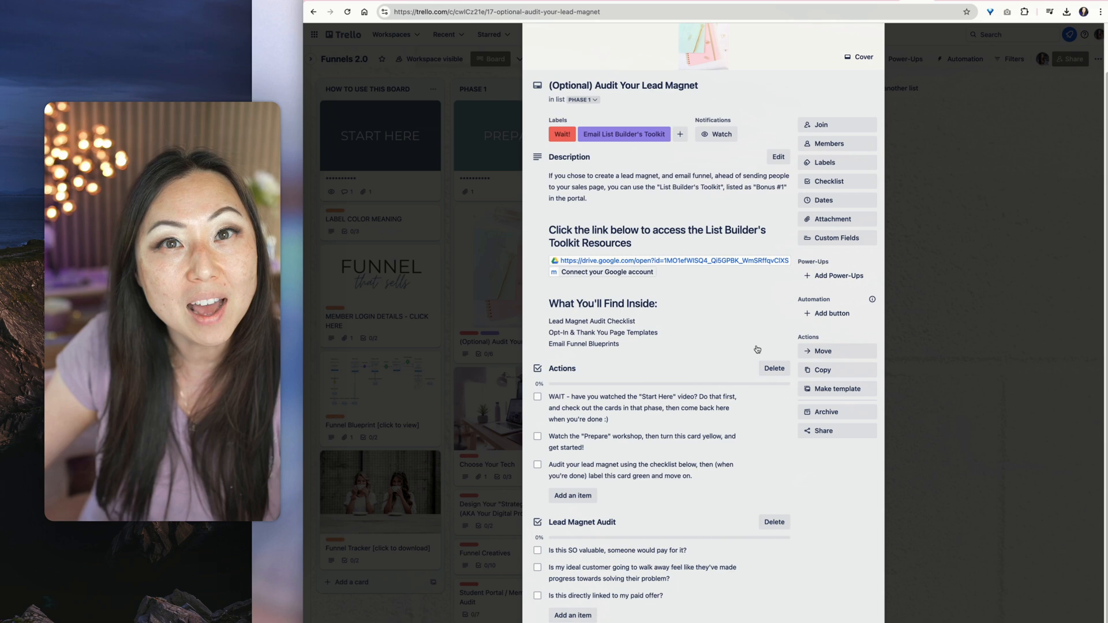
mouse_move(836, 350)
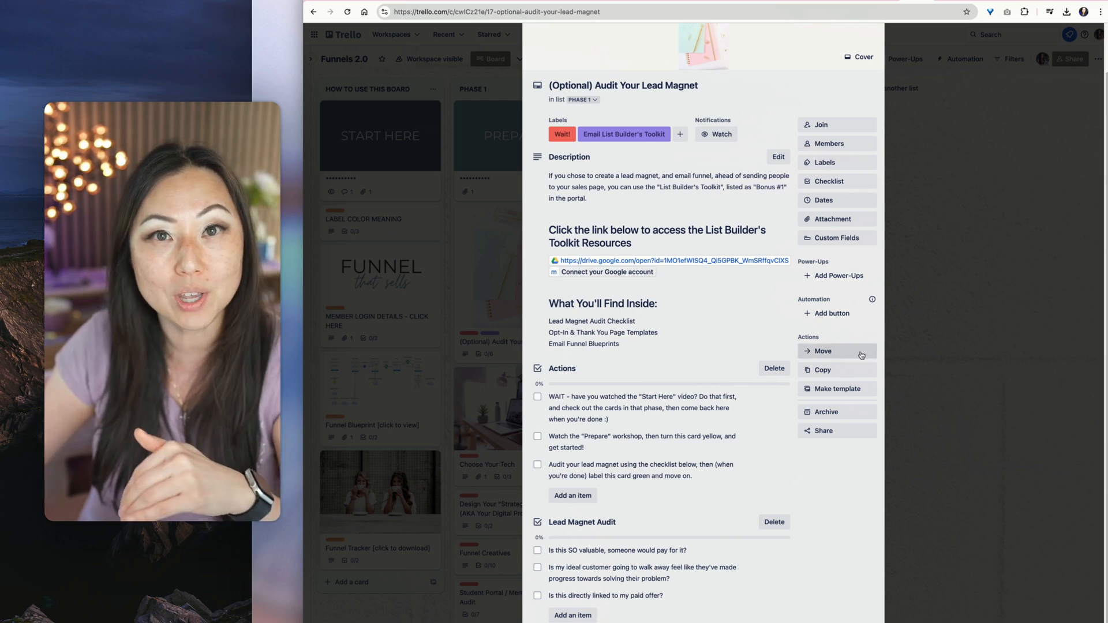
mouse_move(960, 362)
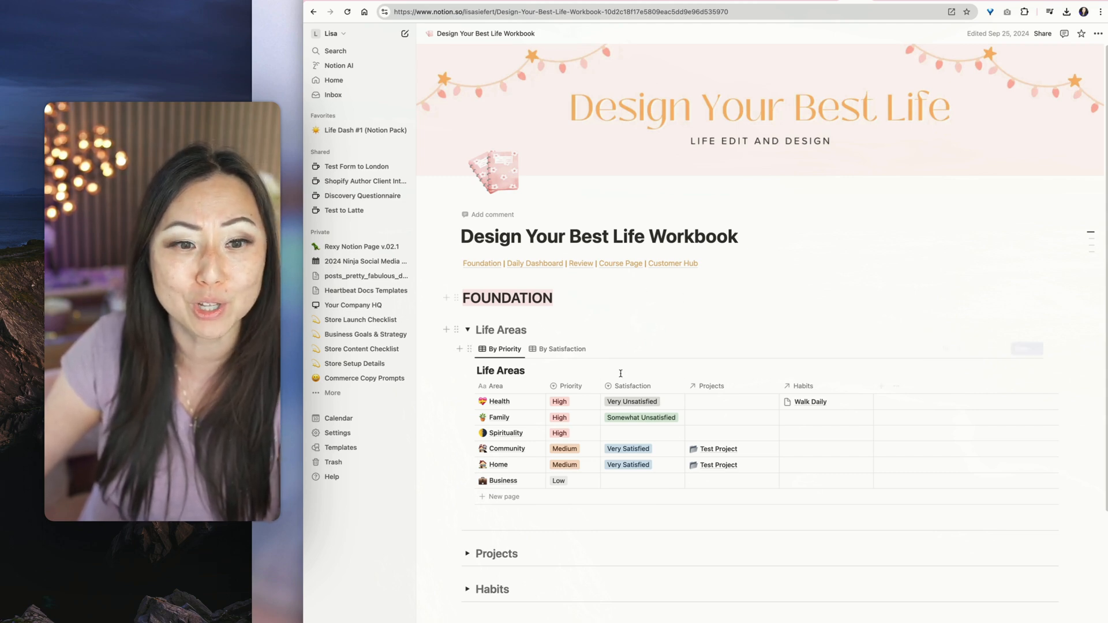
left_click(558, 480)
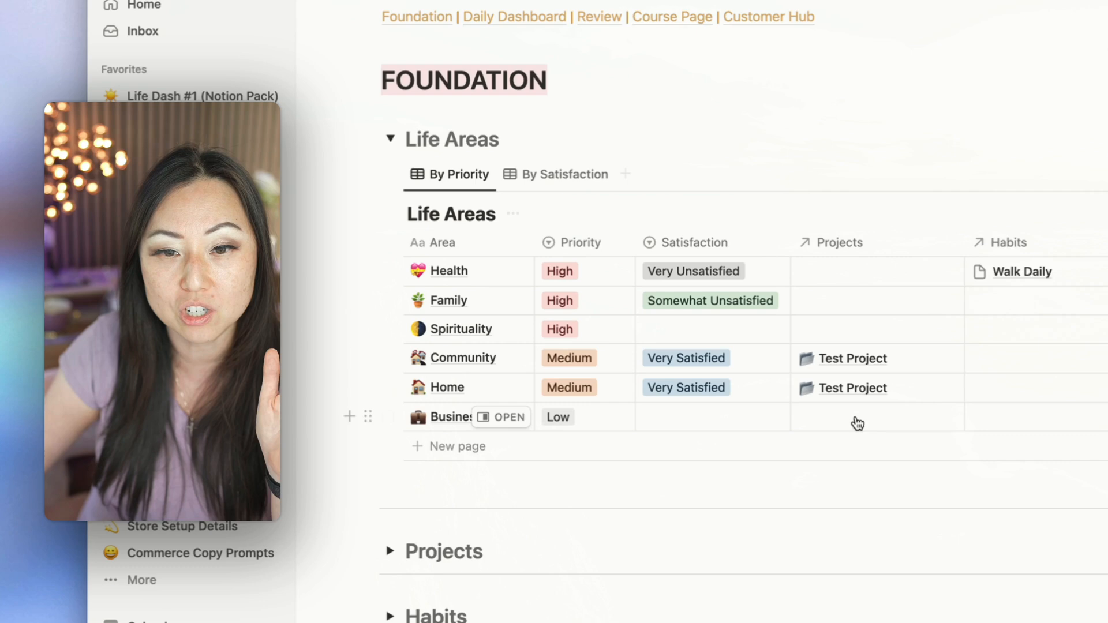
Open Test Project in side peek and show the project linked to Repeat Task A.
left_click(501, 416)
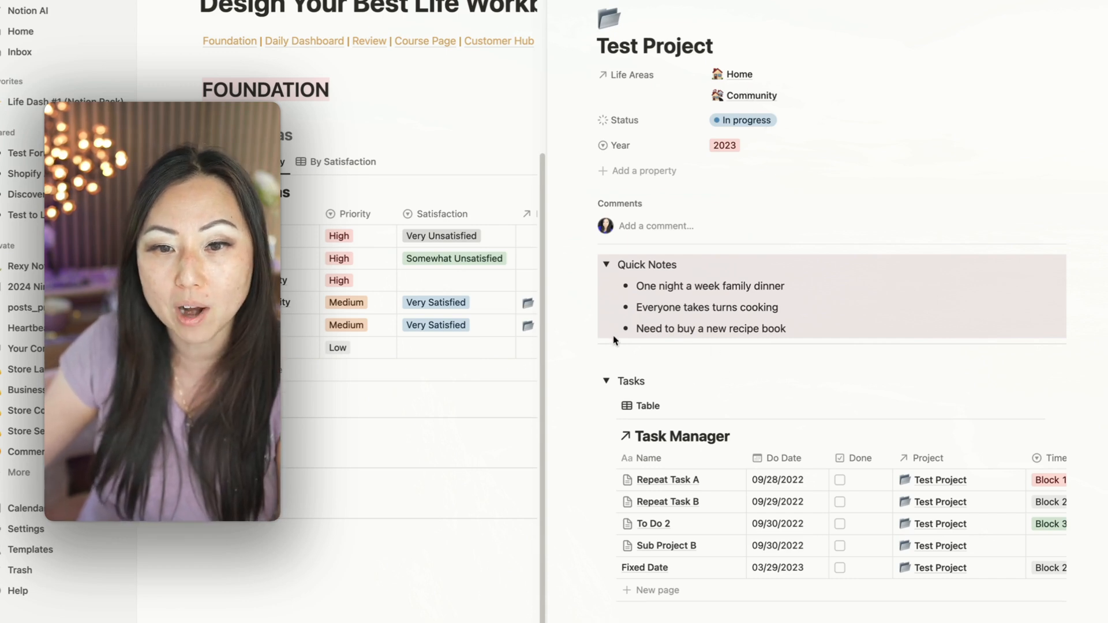
mouse_move(804, 483)
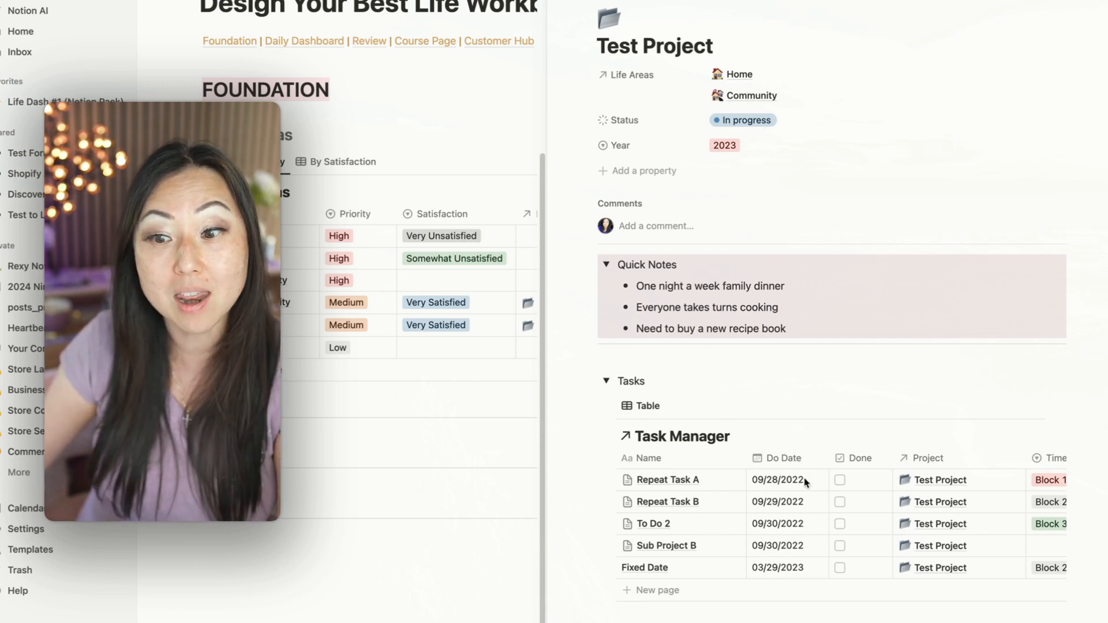
mouse_move(941, 488)
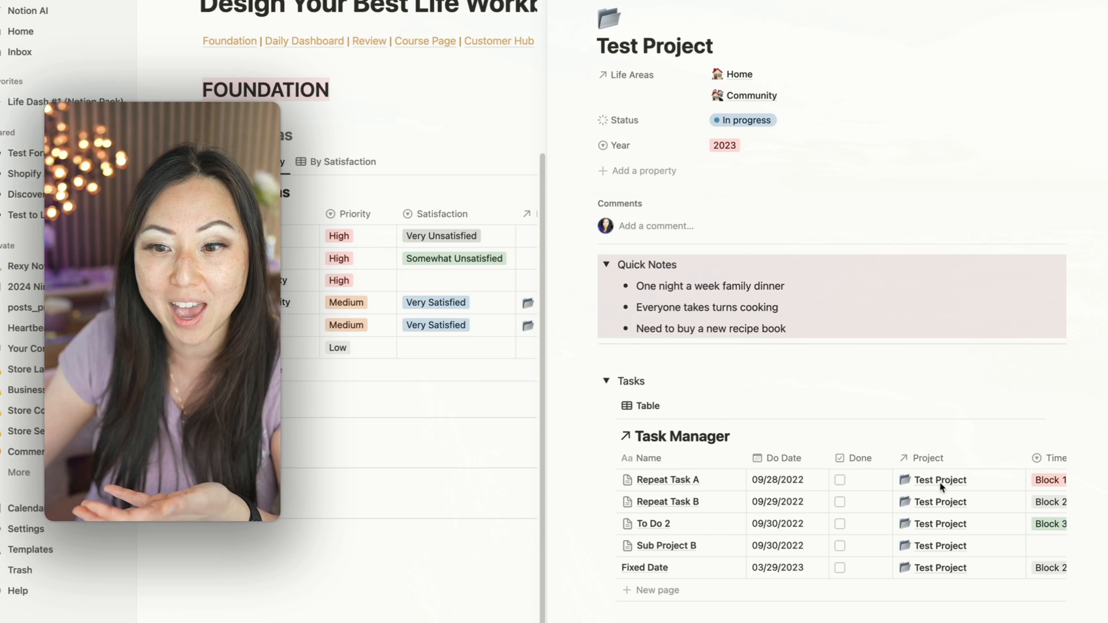
left_click(940, 480)
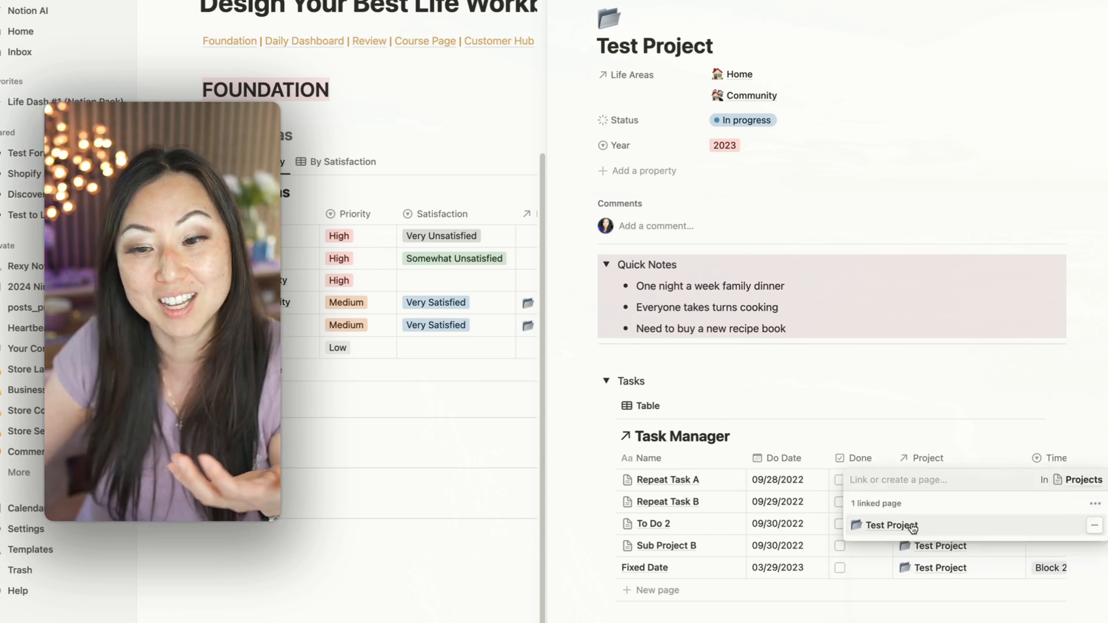
left_click(891, 526)
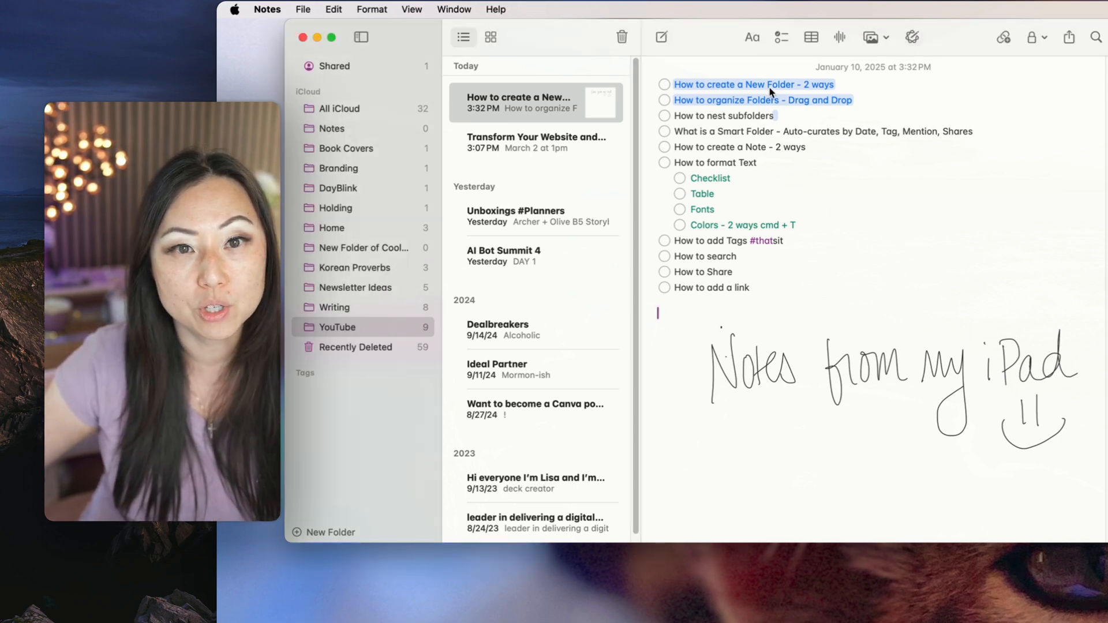
Add two new folders named 'Something Awesome' and 'Somethng Amazing'.
left_click(330, 532)
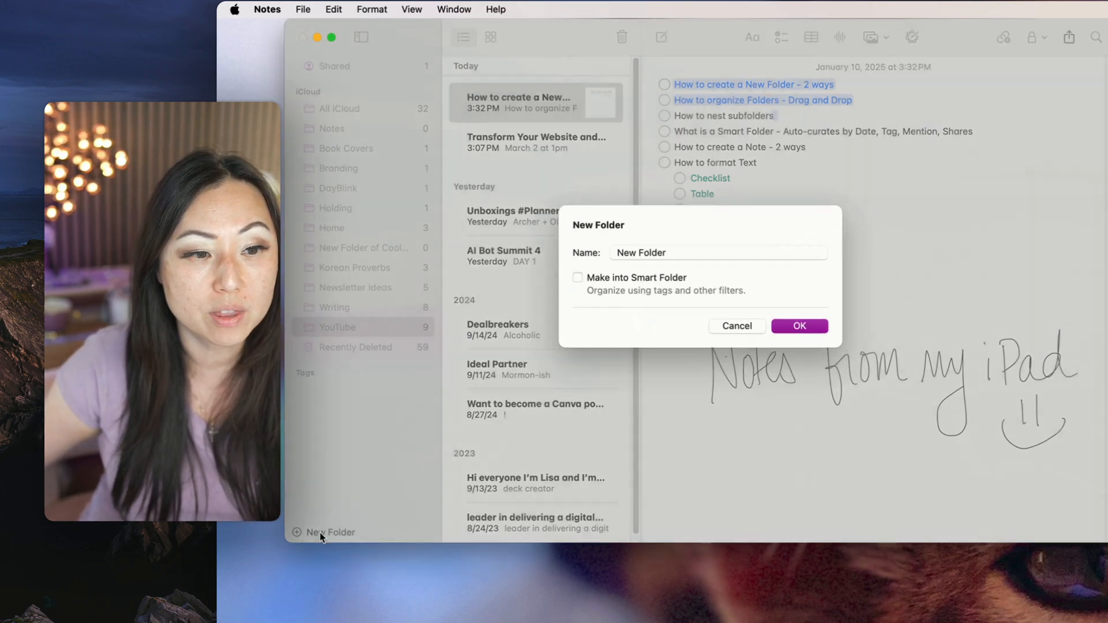
left_click(717, 252)
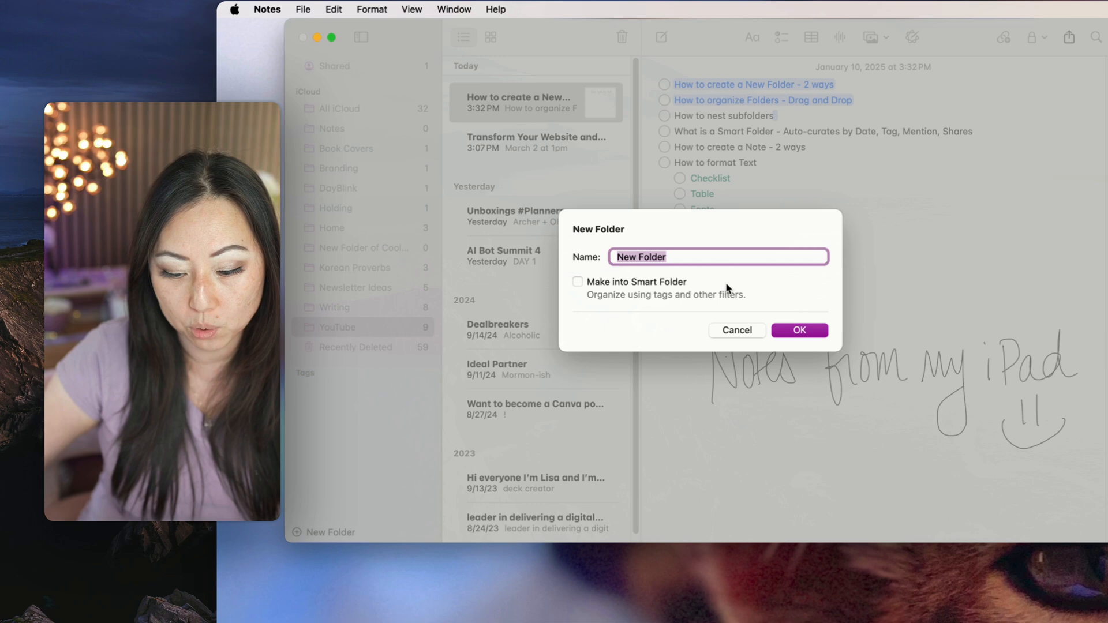
type("Something")
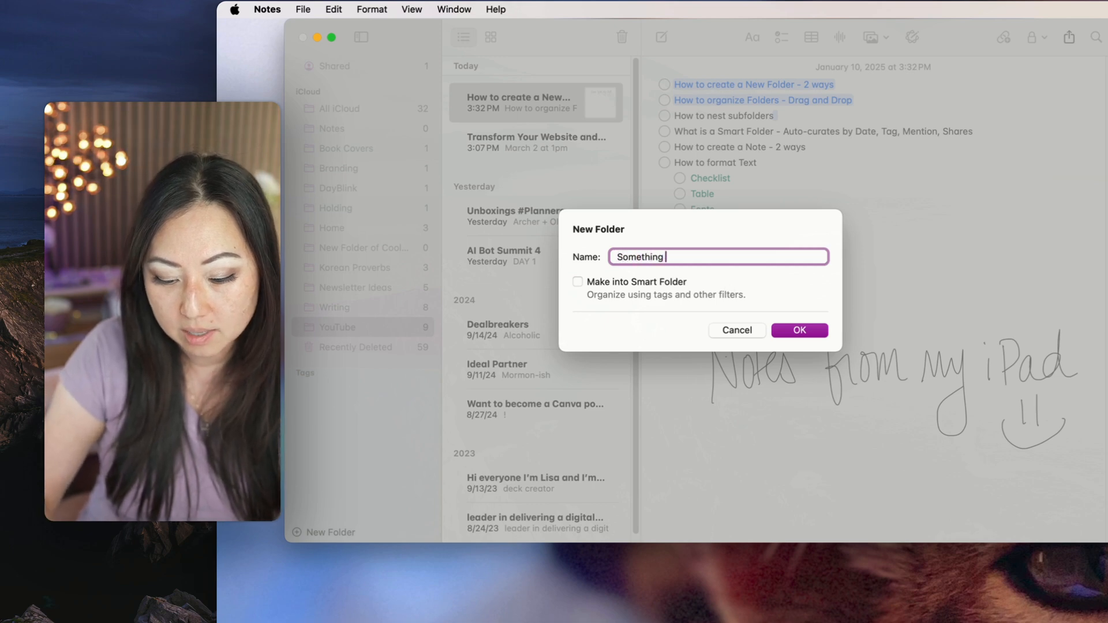
type("Awesome")
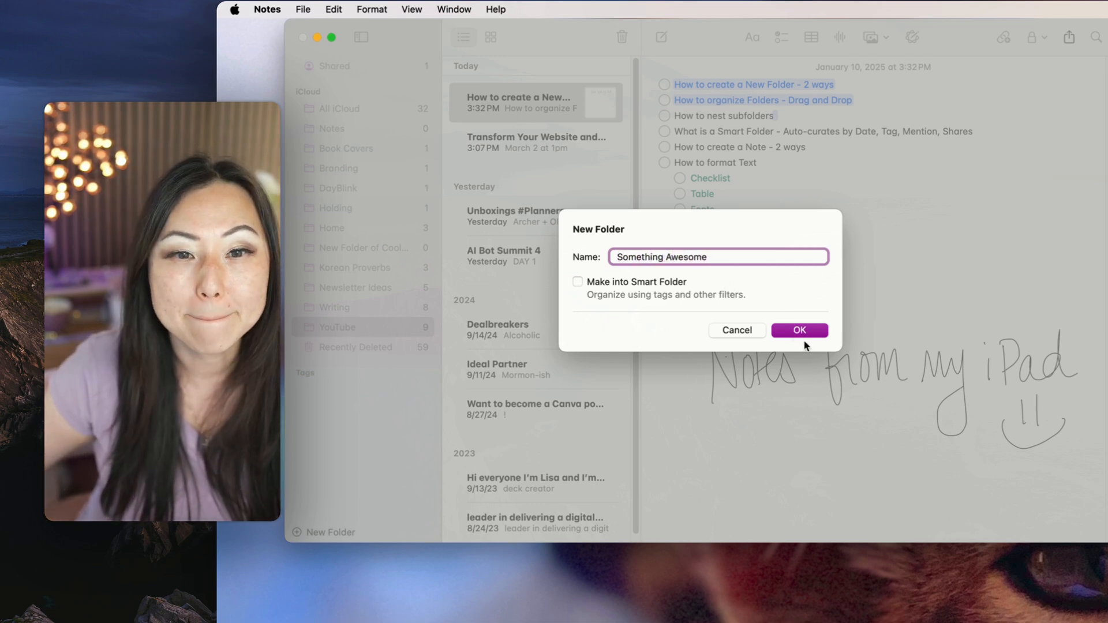
left_click(798, 330)
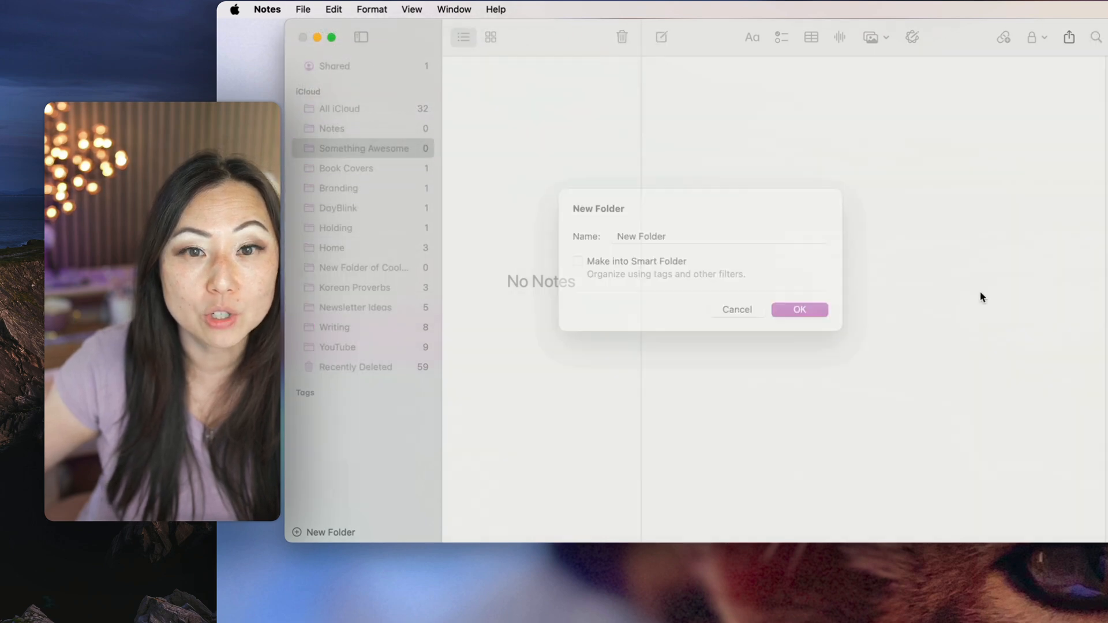
type("Somet")
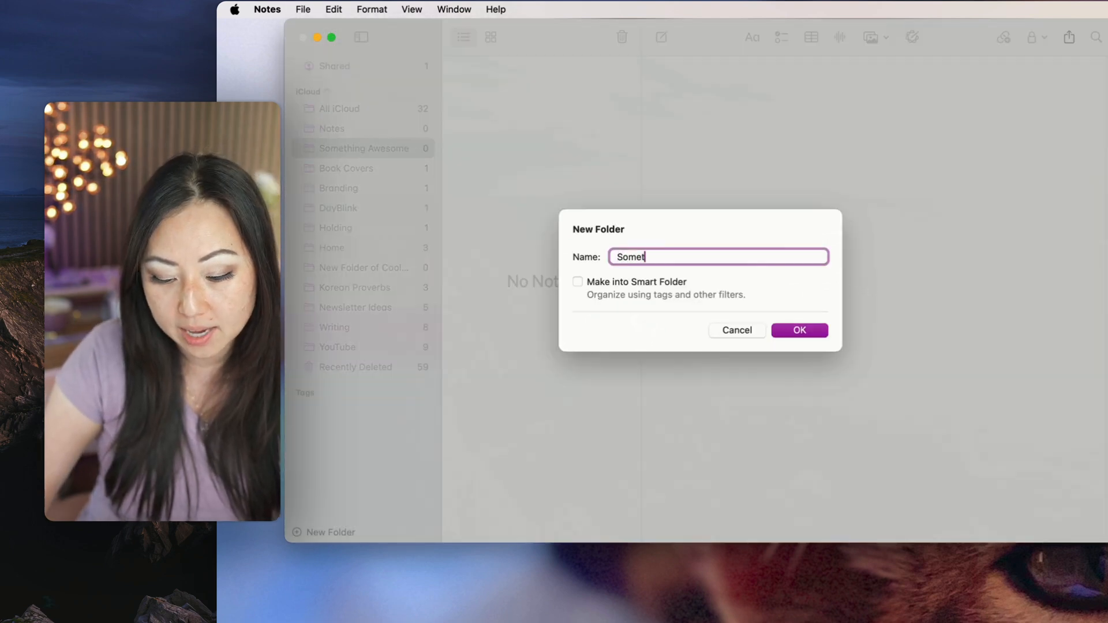
left_click(799, 330)
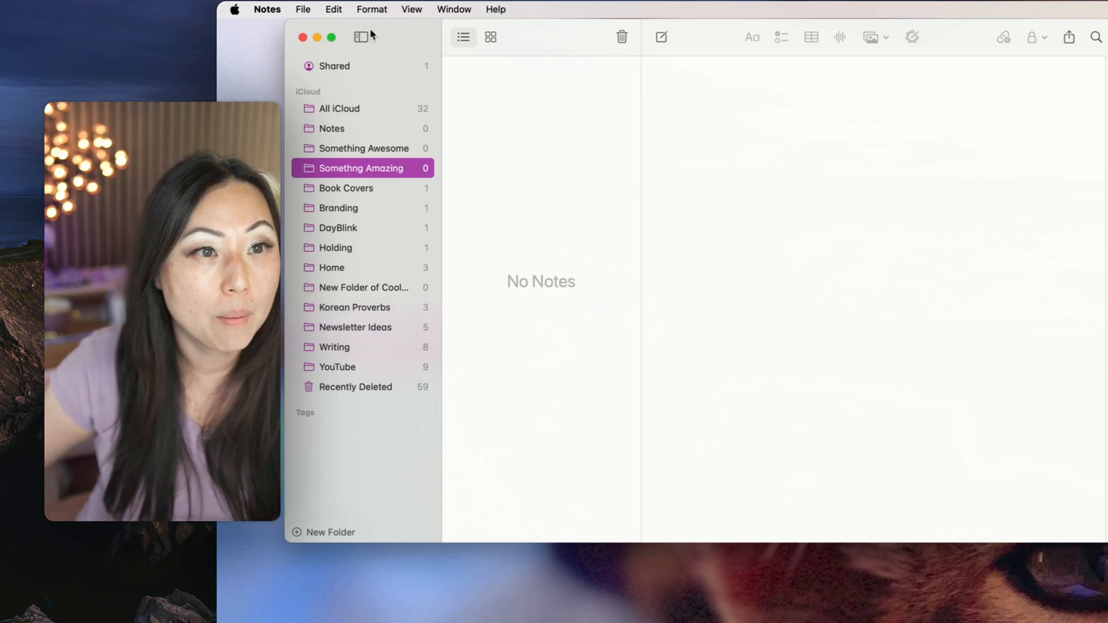
Drag the Korean Proverbs folder onto Writing to make it a subfolder.
left_click(337, 367)
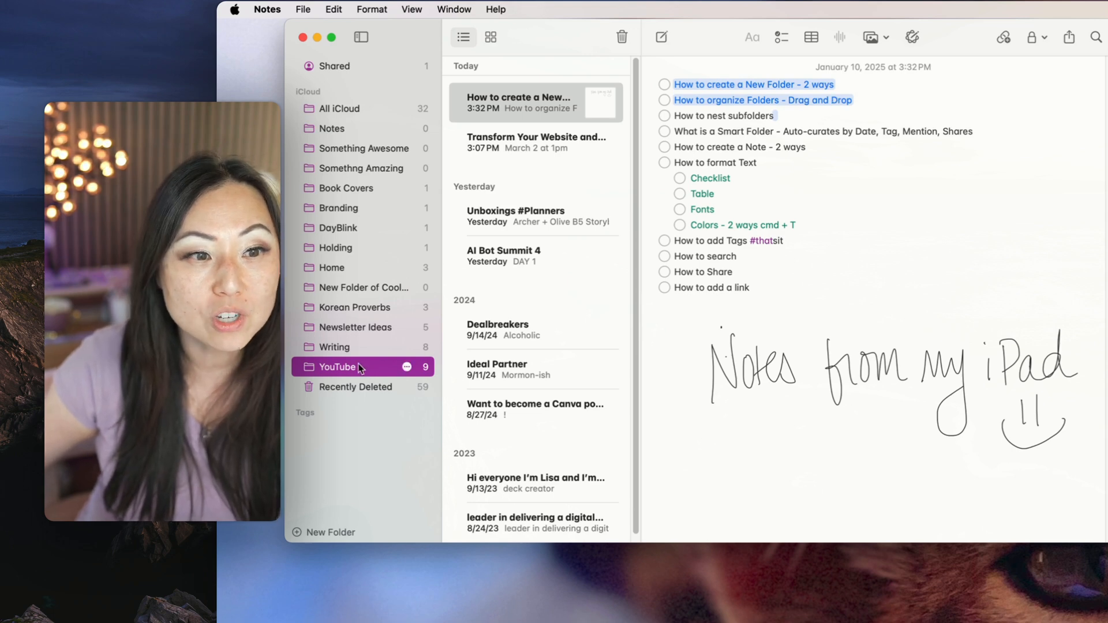
left_click(354, 307)
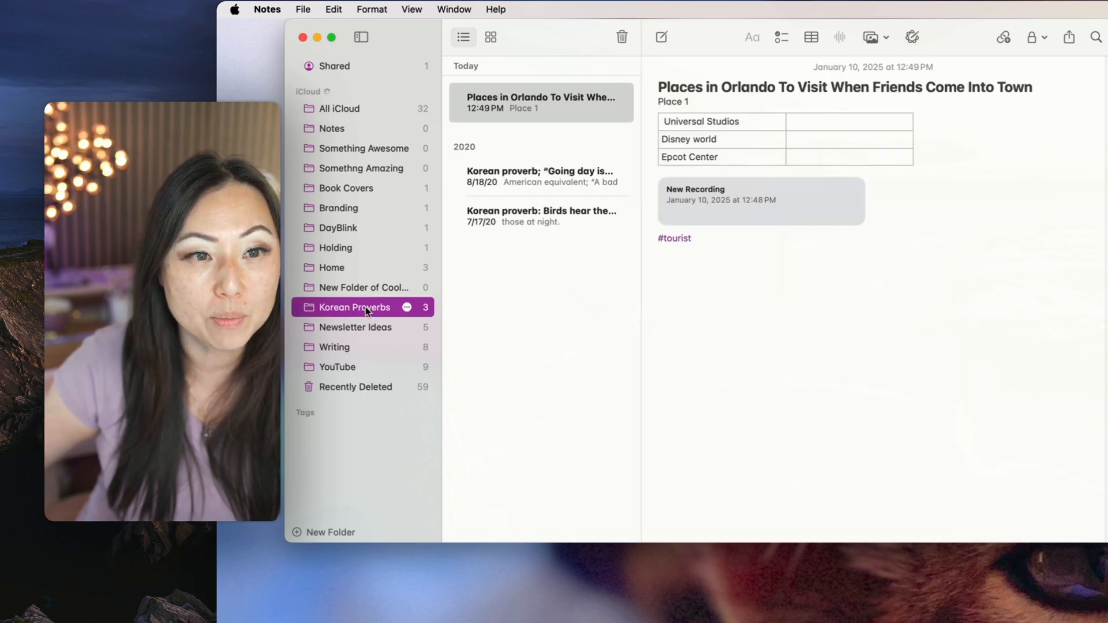
left_click_drag(354, 307, 362, 356)
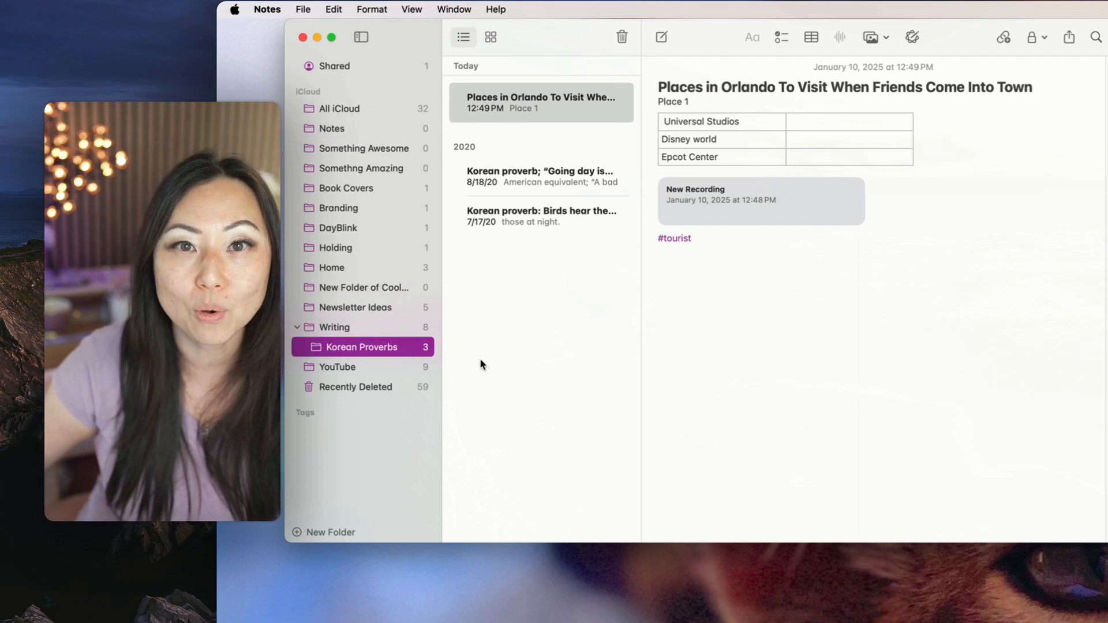
mouse_move(472, 400)
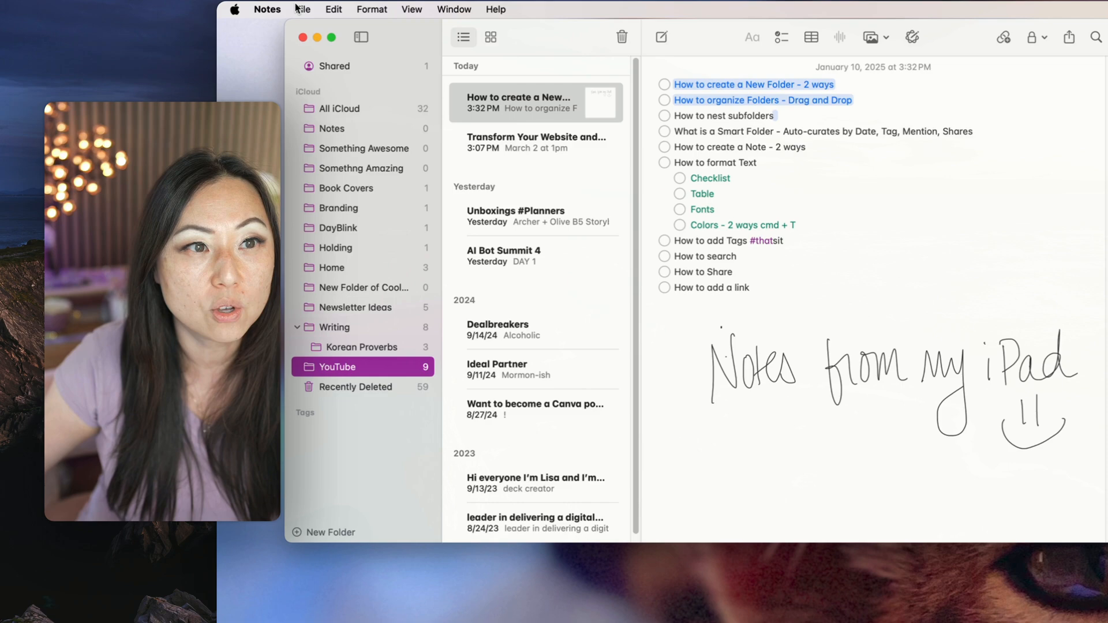
Start a new smart folder named 'Smart Folder - December 2024'.
left_click(302, 9)
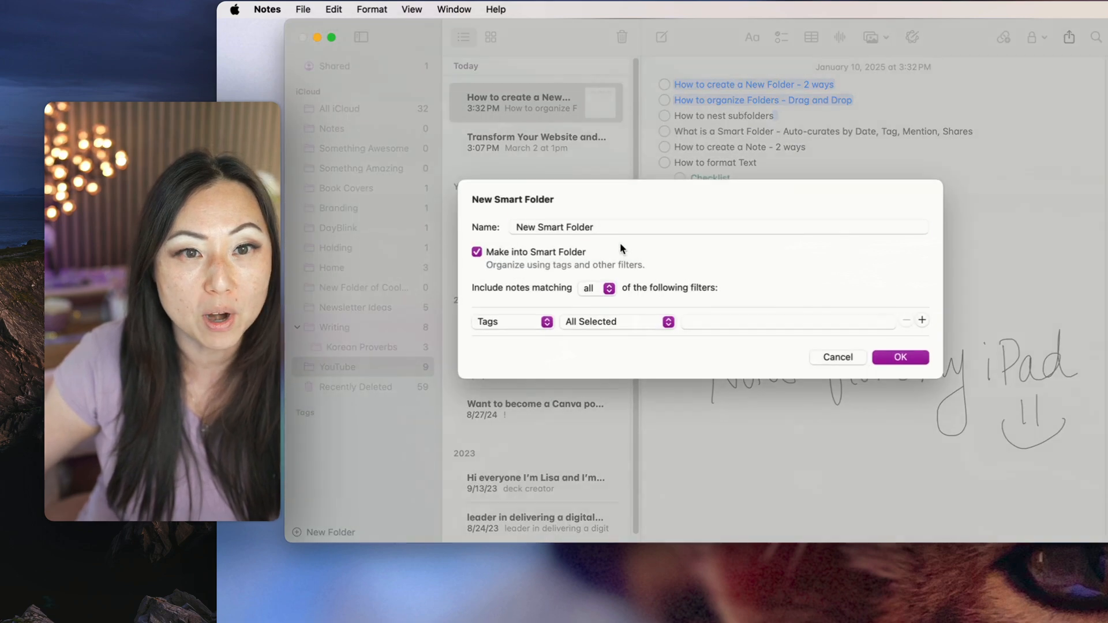
left_click(714, 228)
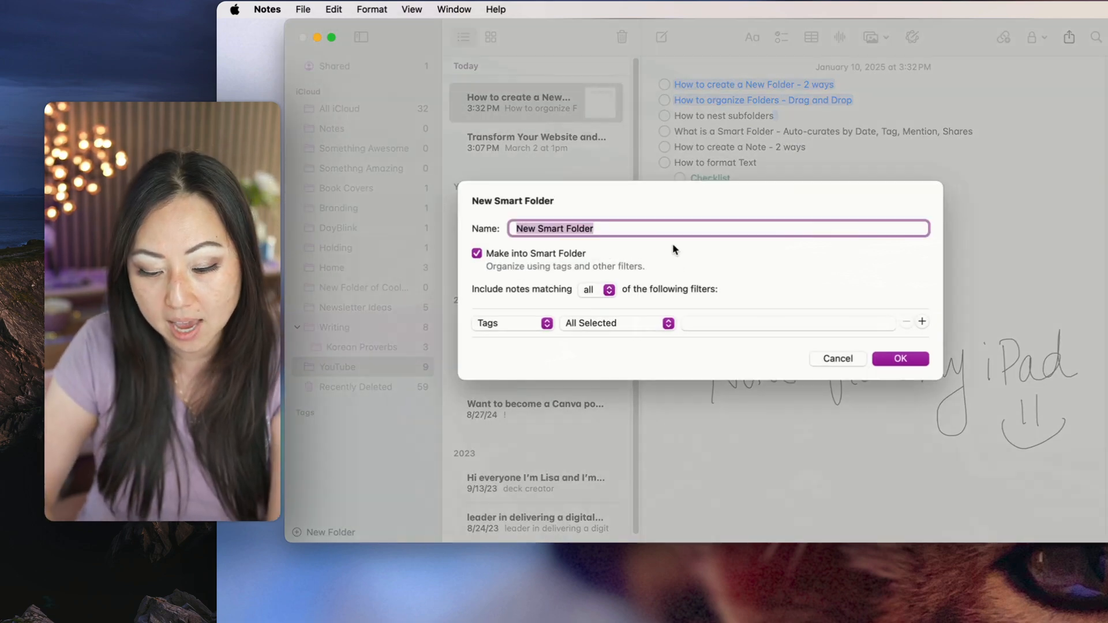
type("Smart F")
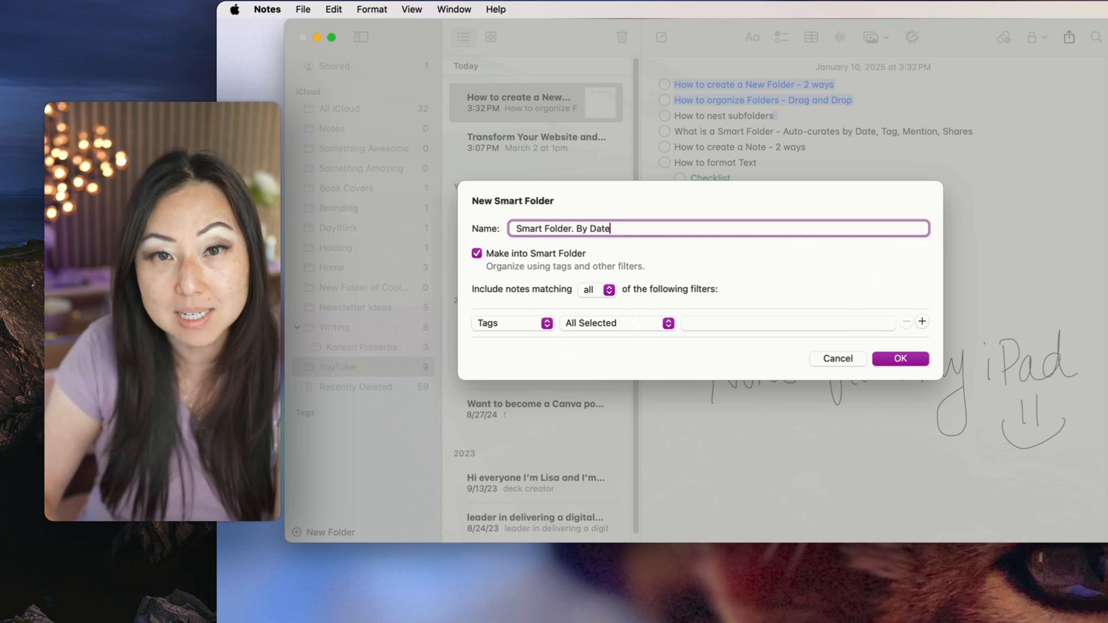
key("Backspace")
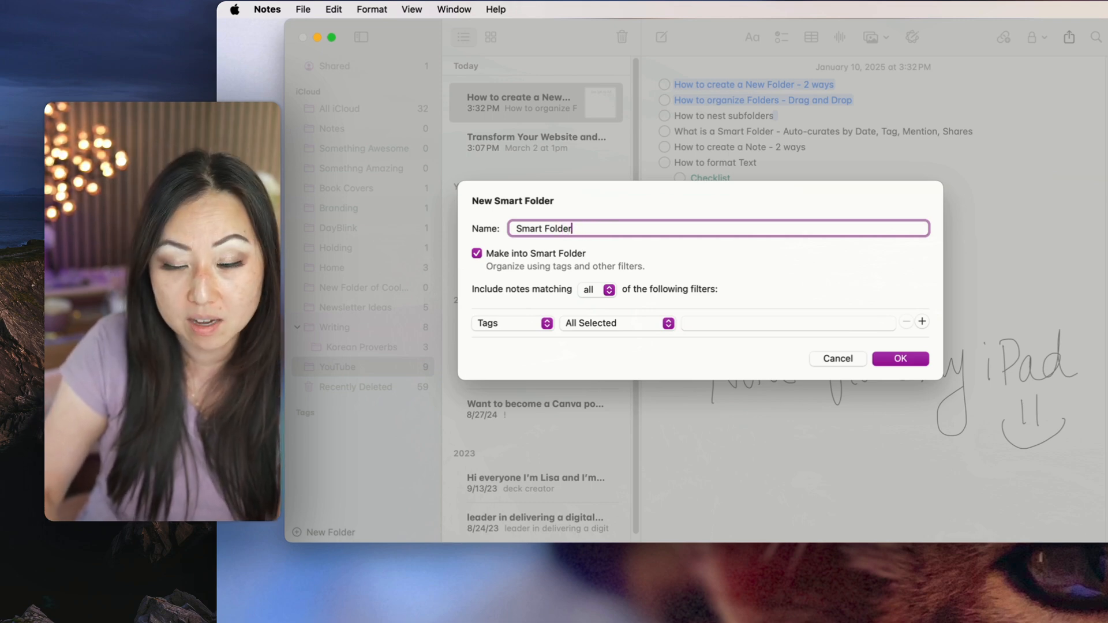
type("- December")
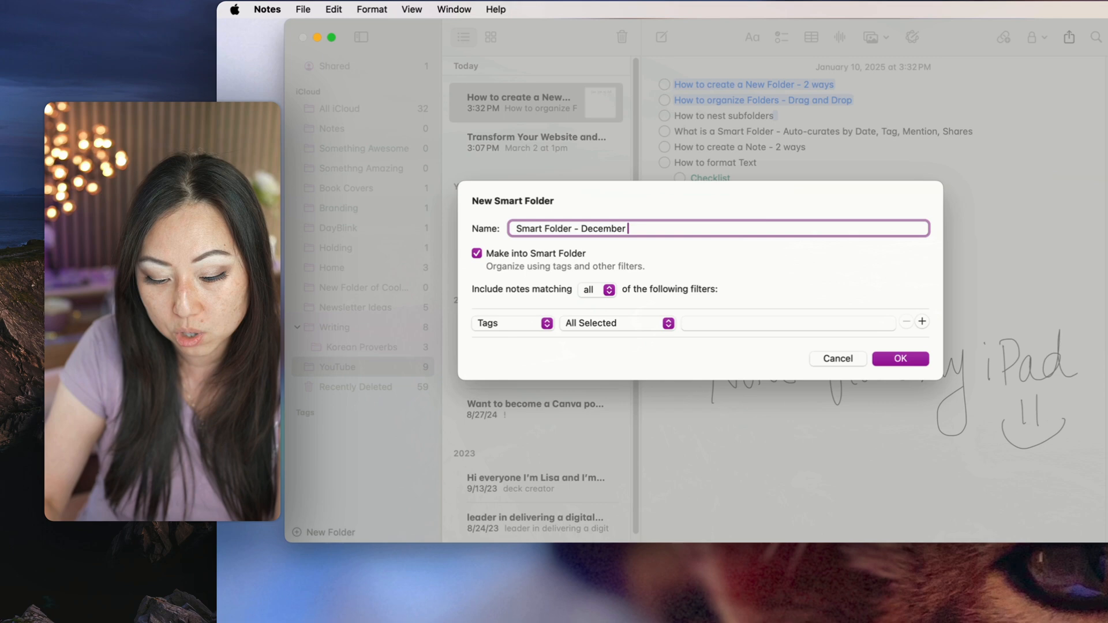
type("2024")
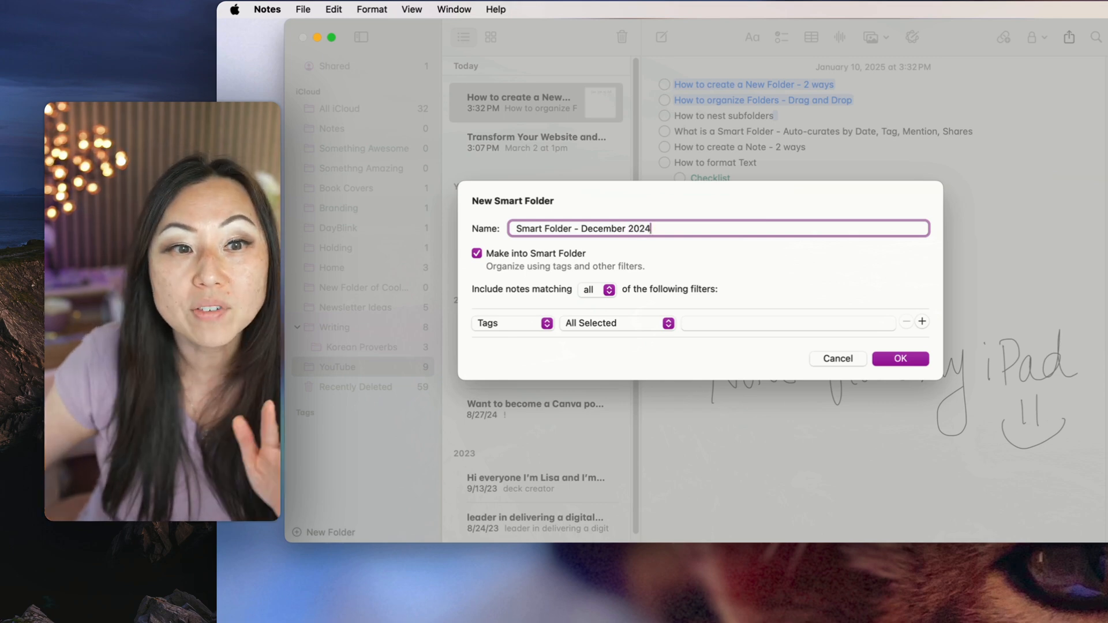
Filter by Date Created from 12/1/2024 to 12/31/2024, then begin a second smart folder.
left_click(513, 323)
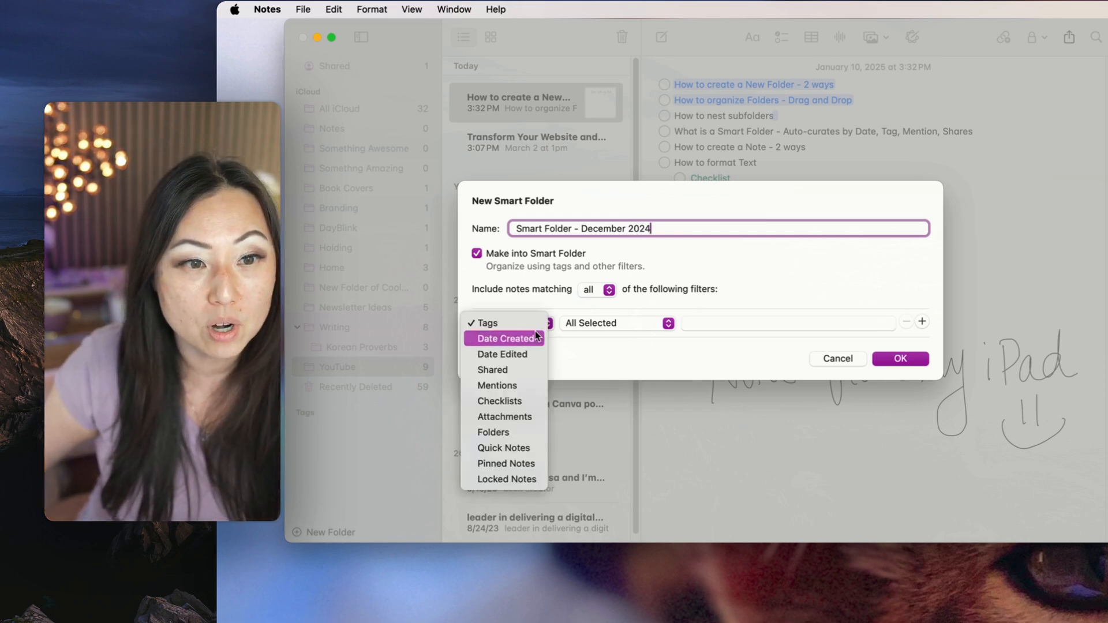
left_click(508, 337)
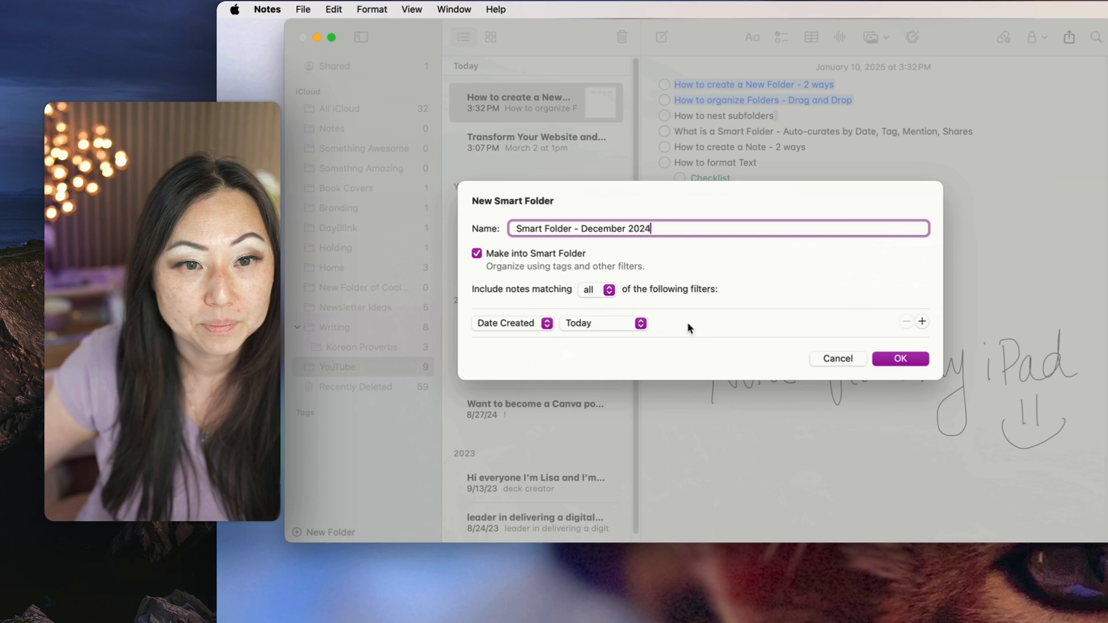
left_click(603, 324)
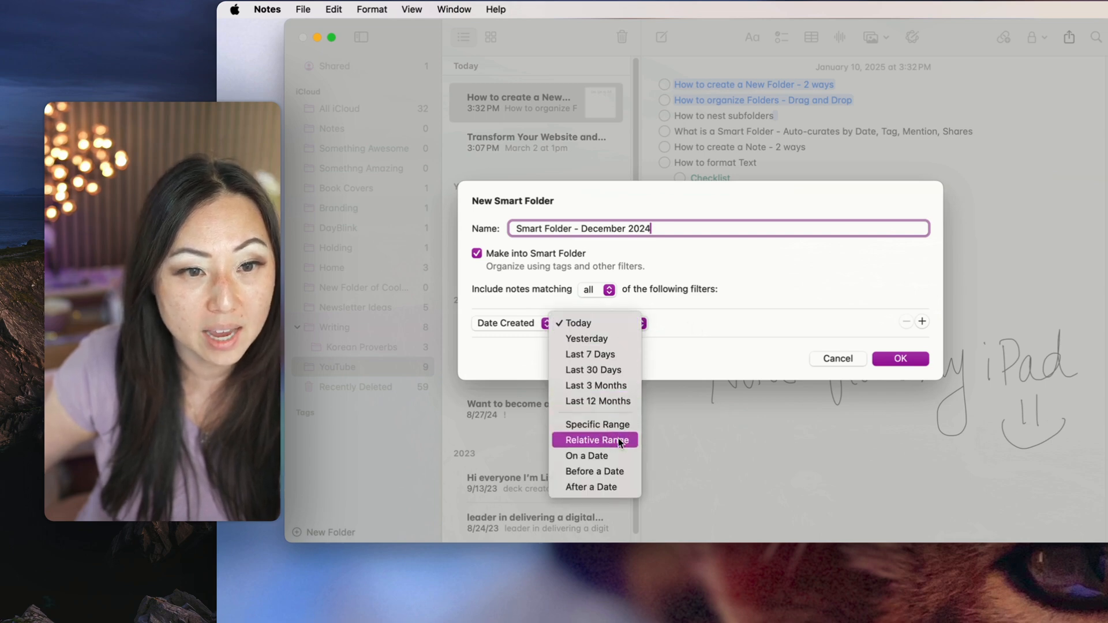
left_click(596, 424)
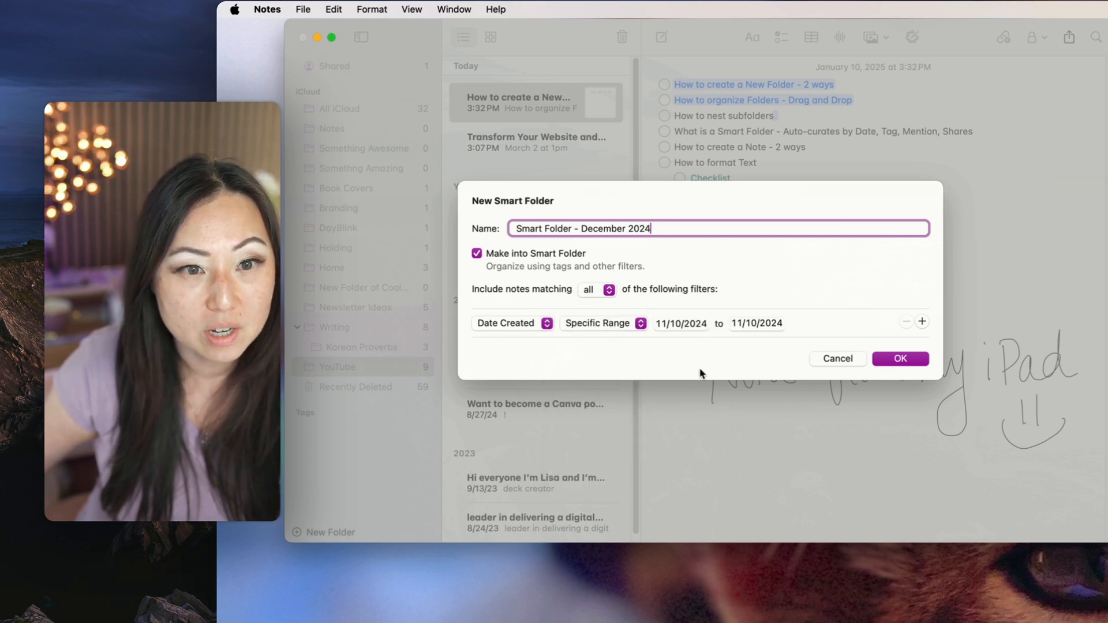
left_click(679, 324)
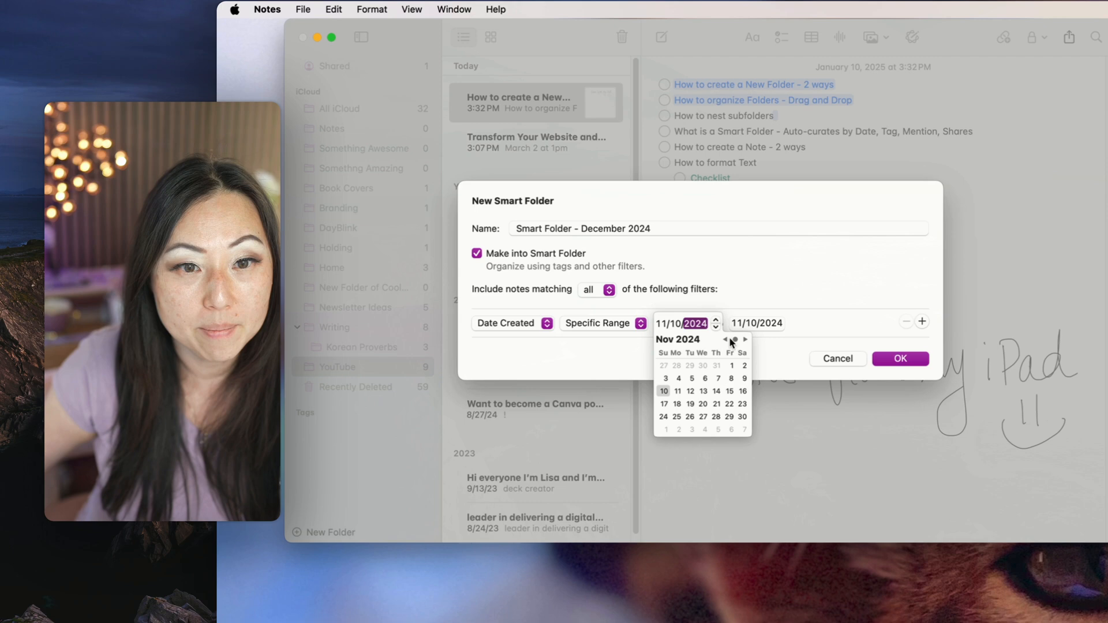
left_click(743, 339)
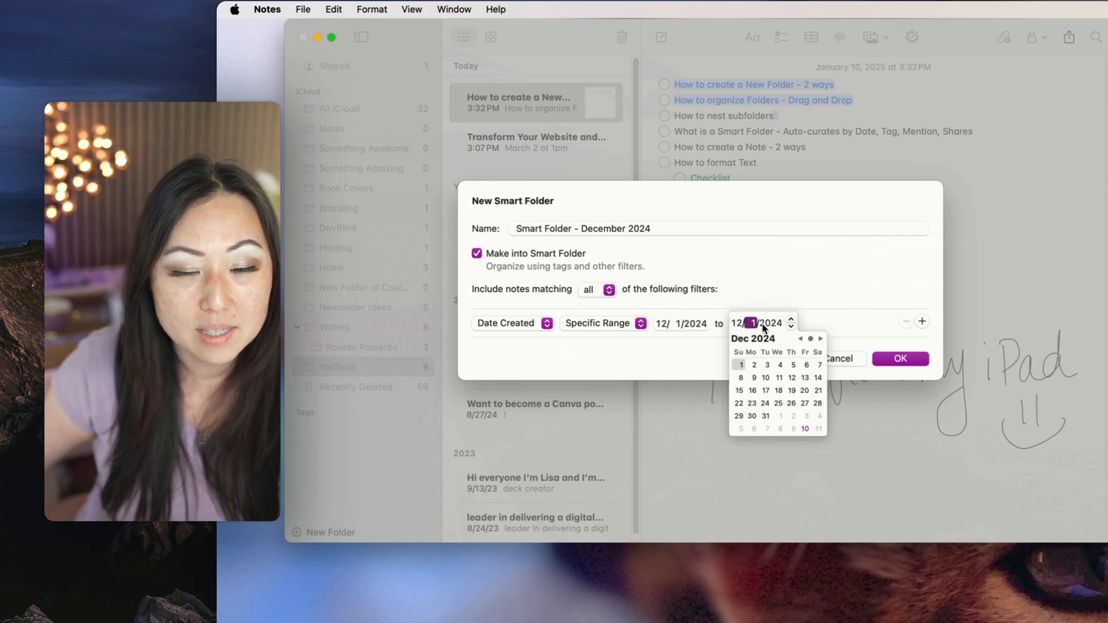
left_click(764, 415)
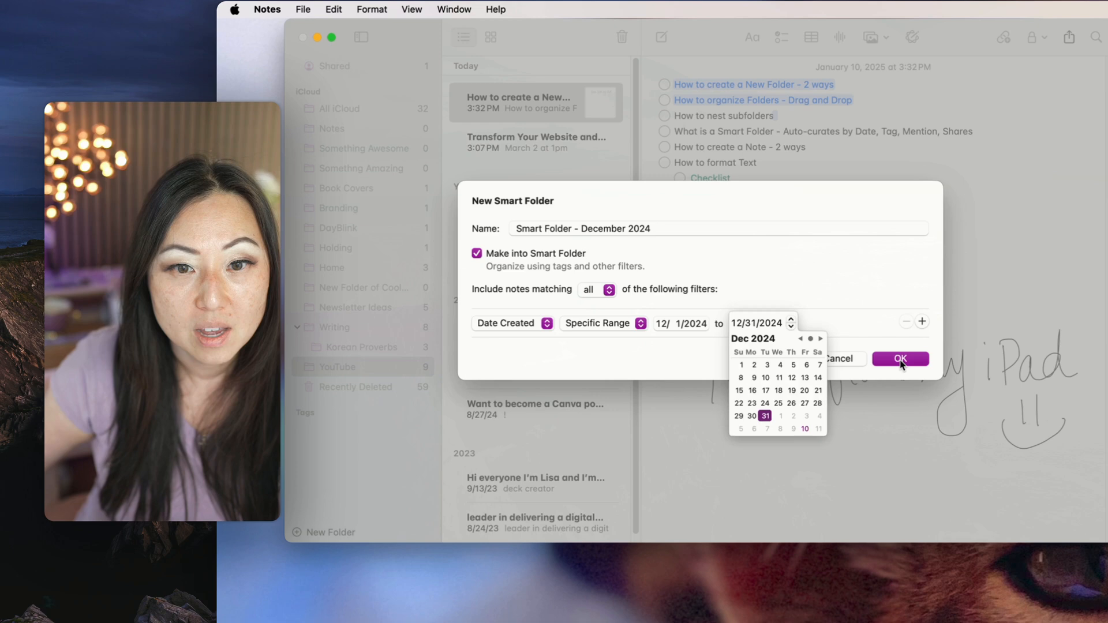
left_click(899, 359)
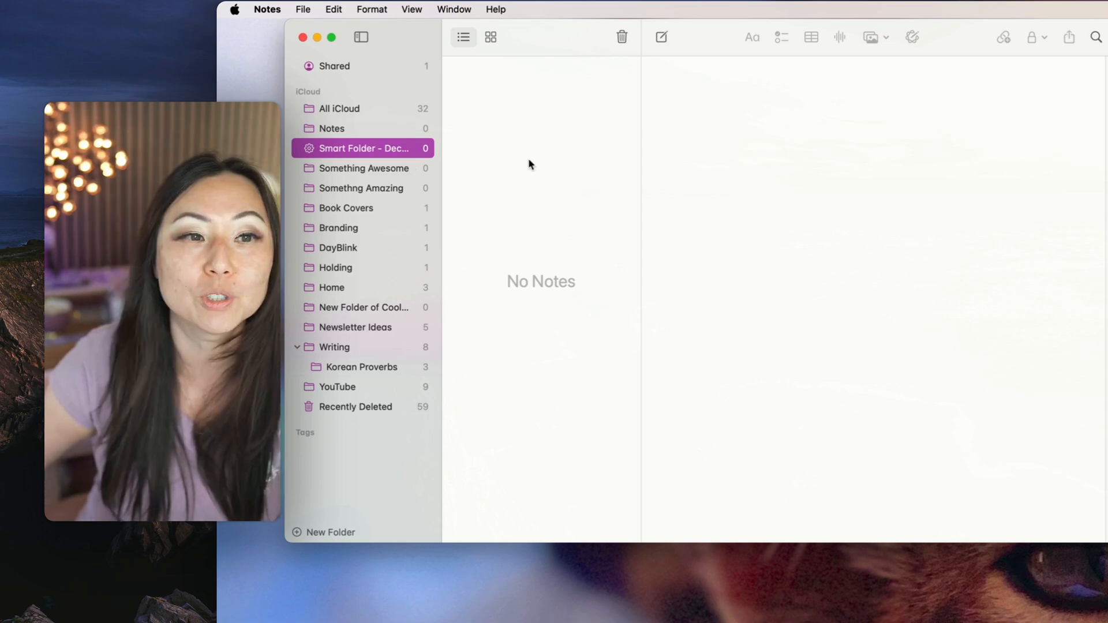
left_click(303, 10)
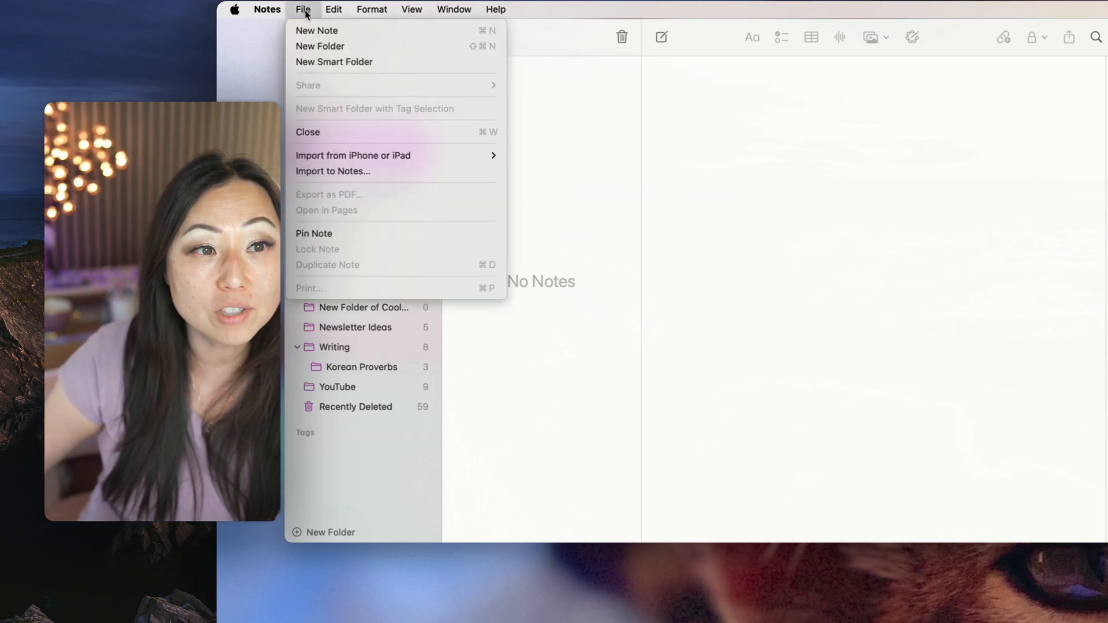
left_click(334, 62)
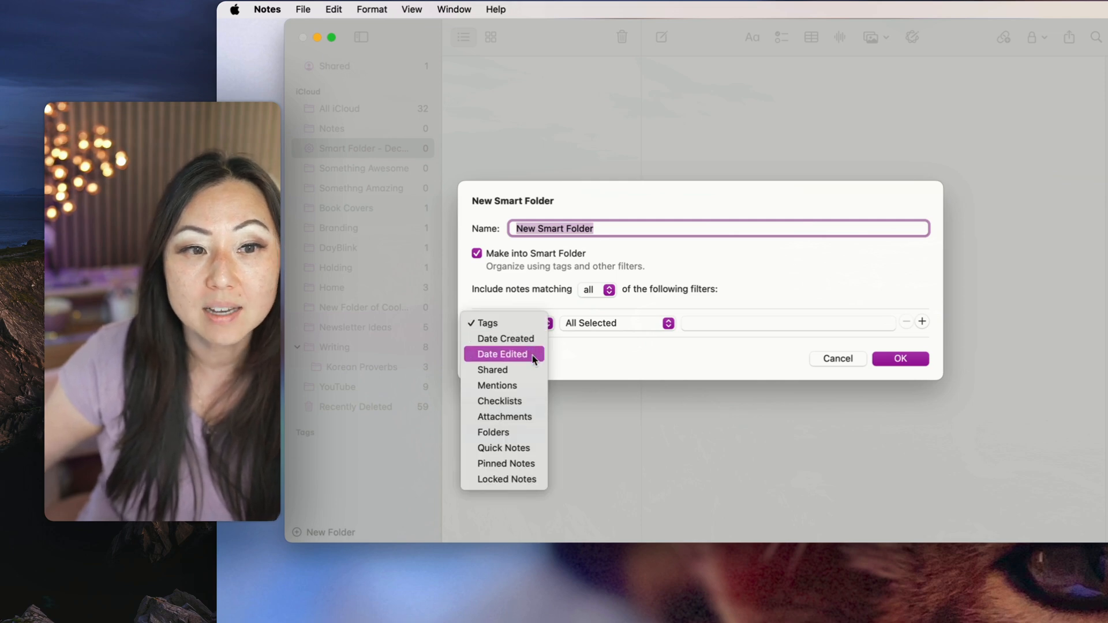
mouse_move(503, 416)
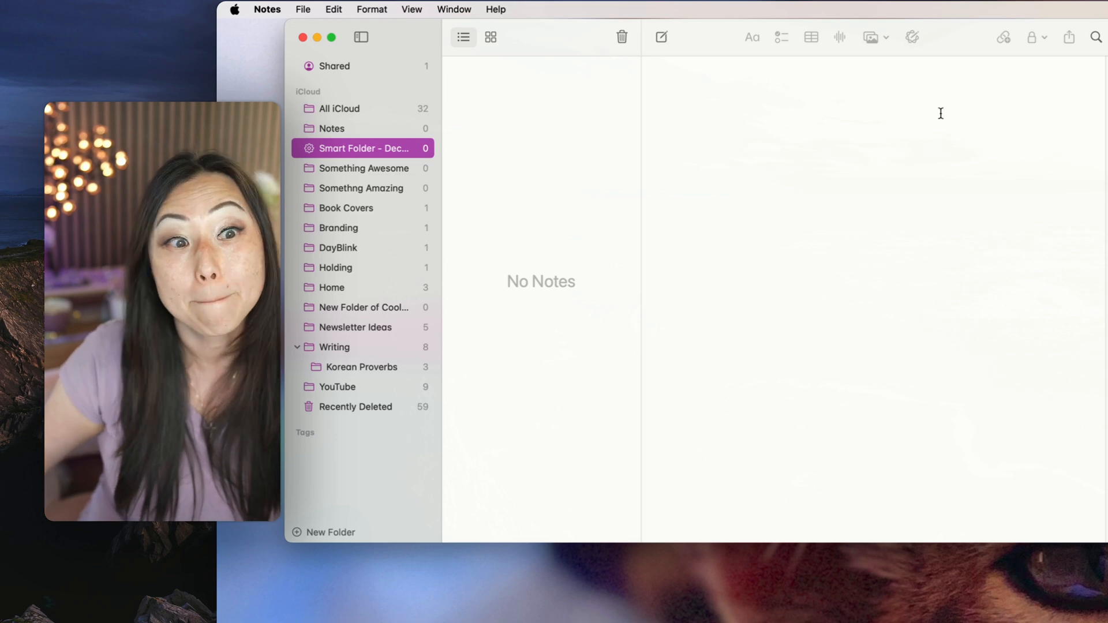
Search all notes for 'korean'.
left_click(1024, 37)
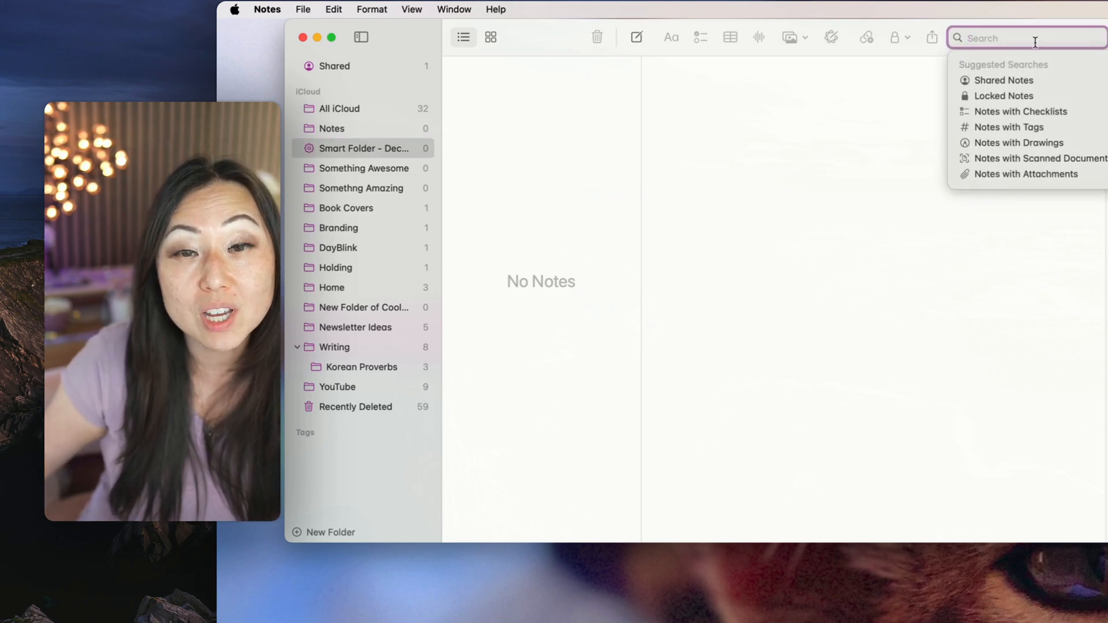
type("k")
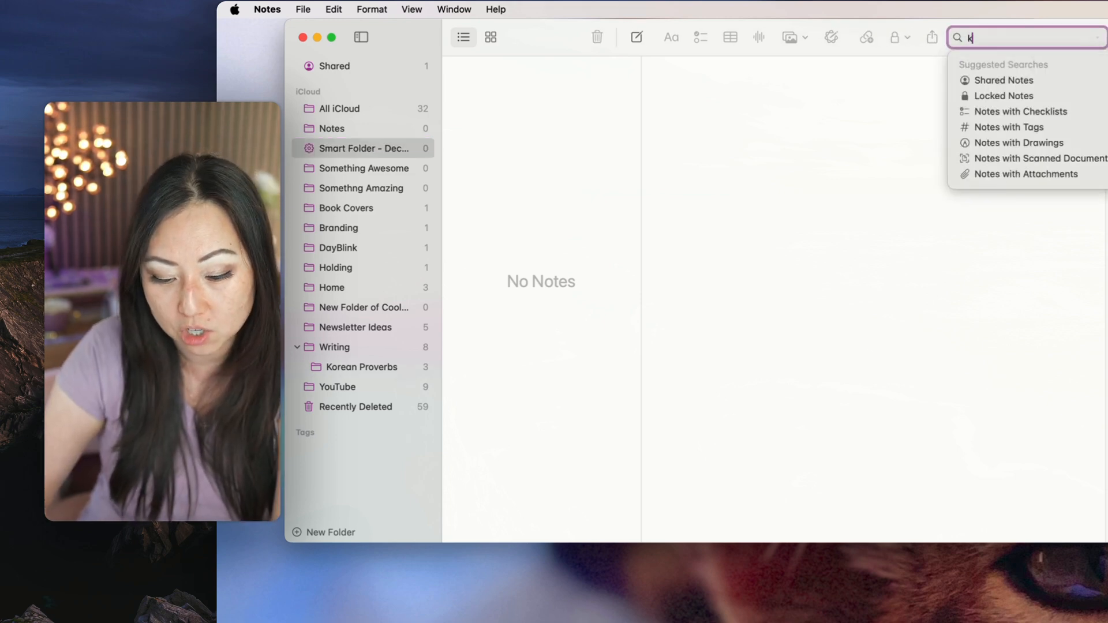
type("korean")
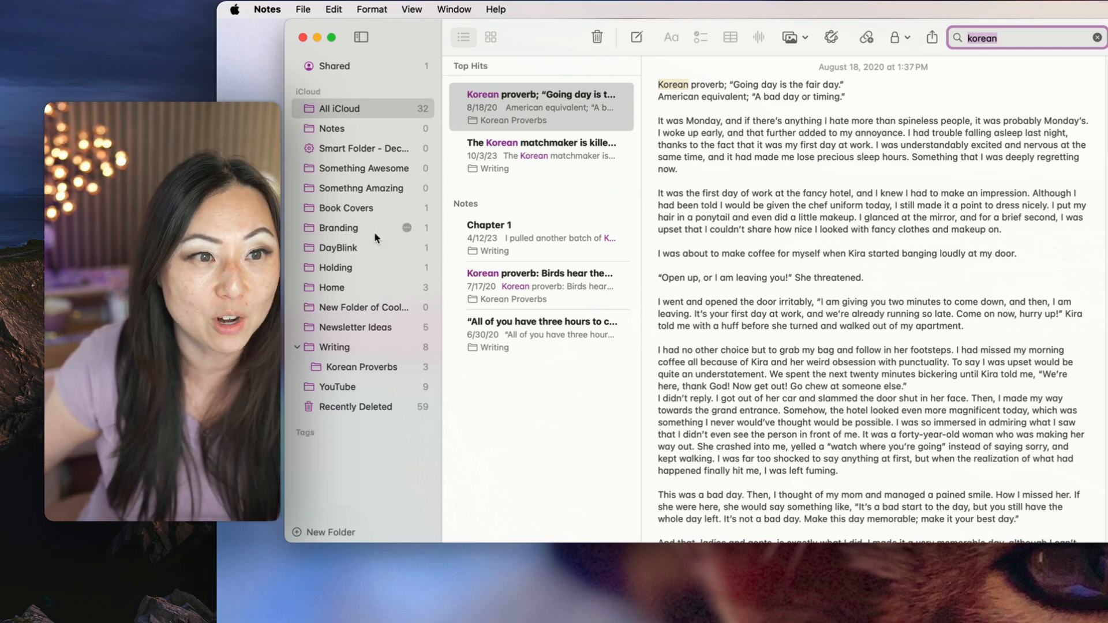
Try new notes in the YouTube and Writing folders, then return to YouTube.
left_click(337, 386)
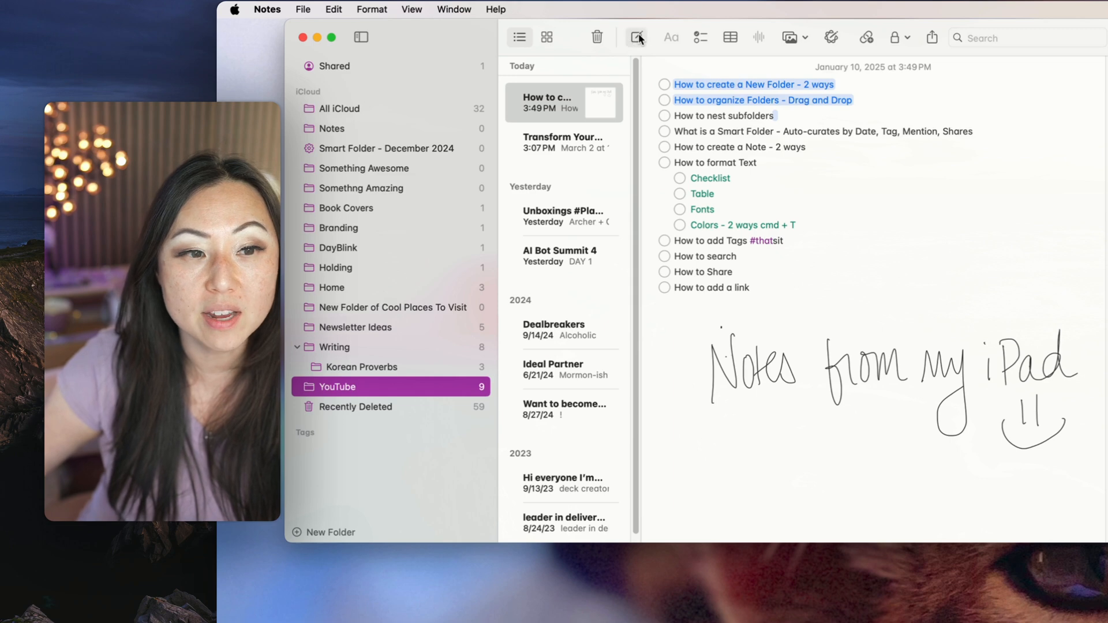
left_click(635, 37)
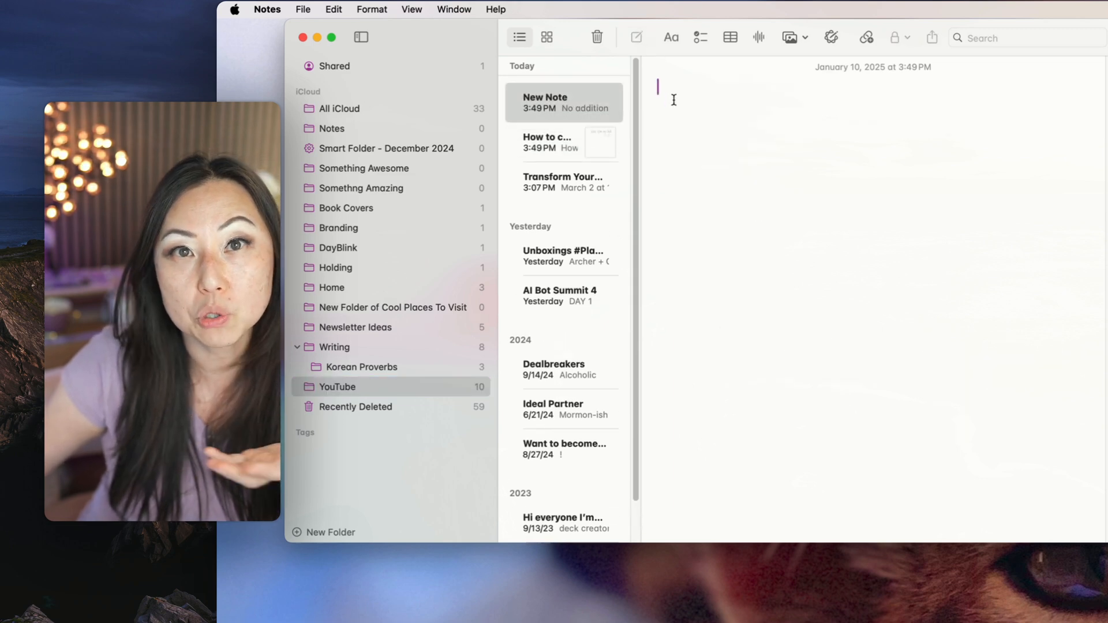
mouse_move(368, 426)
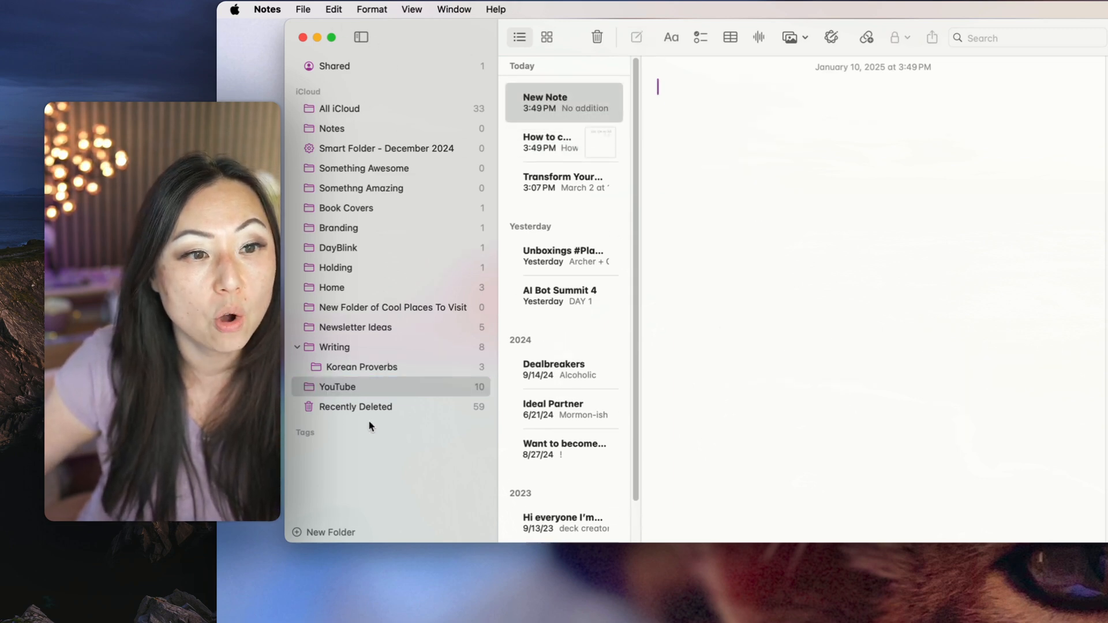
left_click(334, 346)
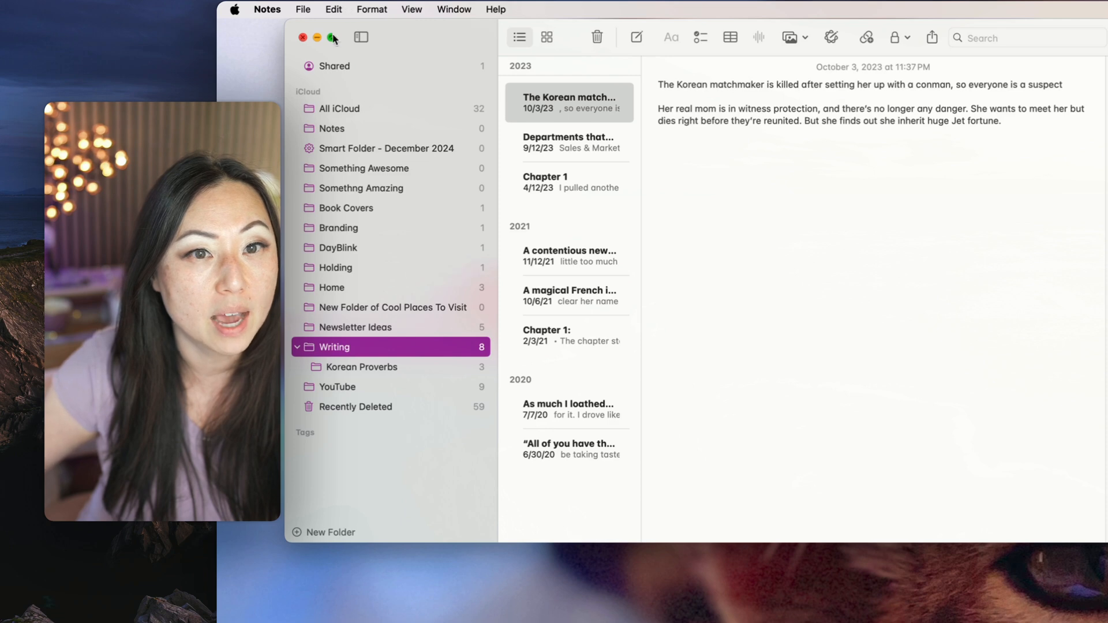
left_click(636, 38)
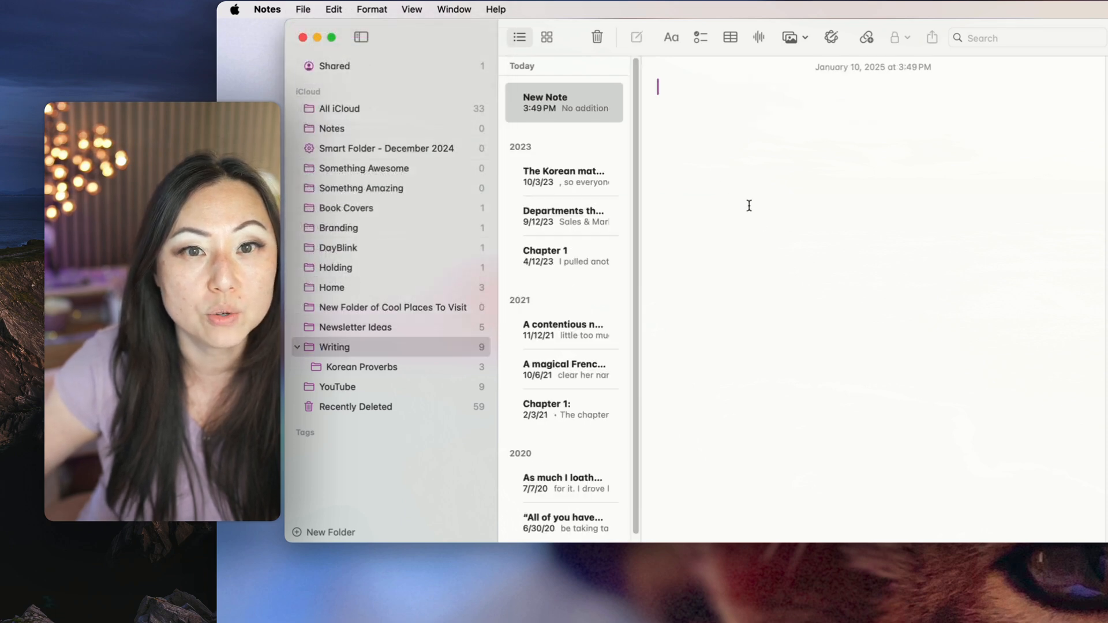
left_click(337, 386)
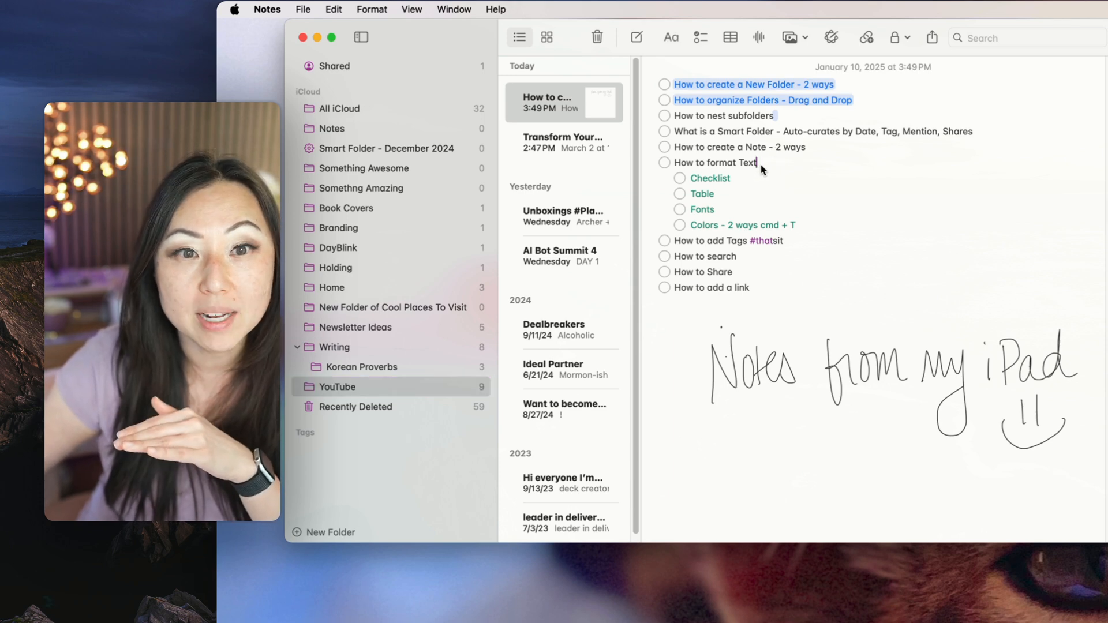
Convert Checklist, Table, Fonts and Colors into a two-column table and bold Checklist.
left_click_drag(757, 163, 798, 224)
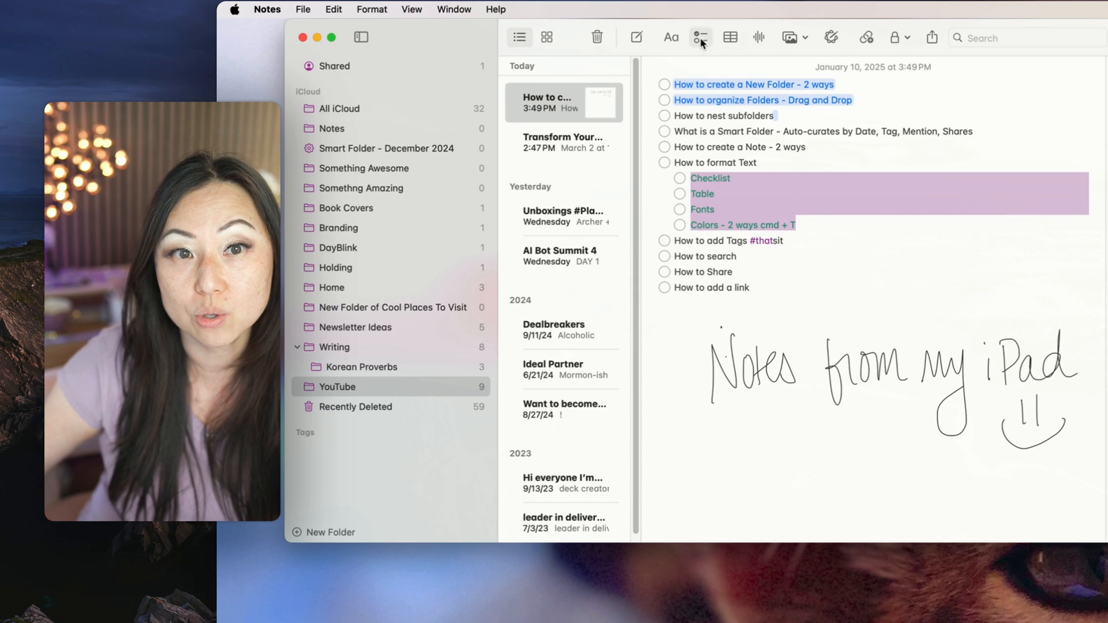
left_click(730, 37)
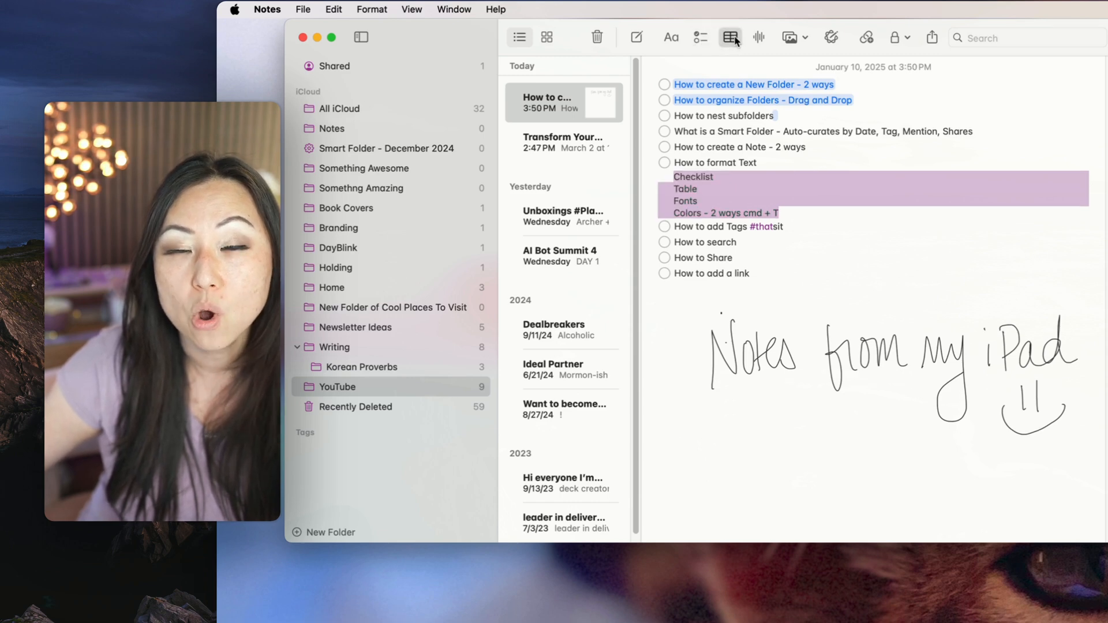
left_click(730, 38)
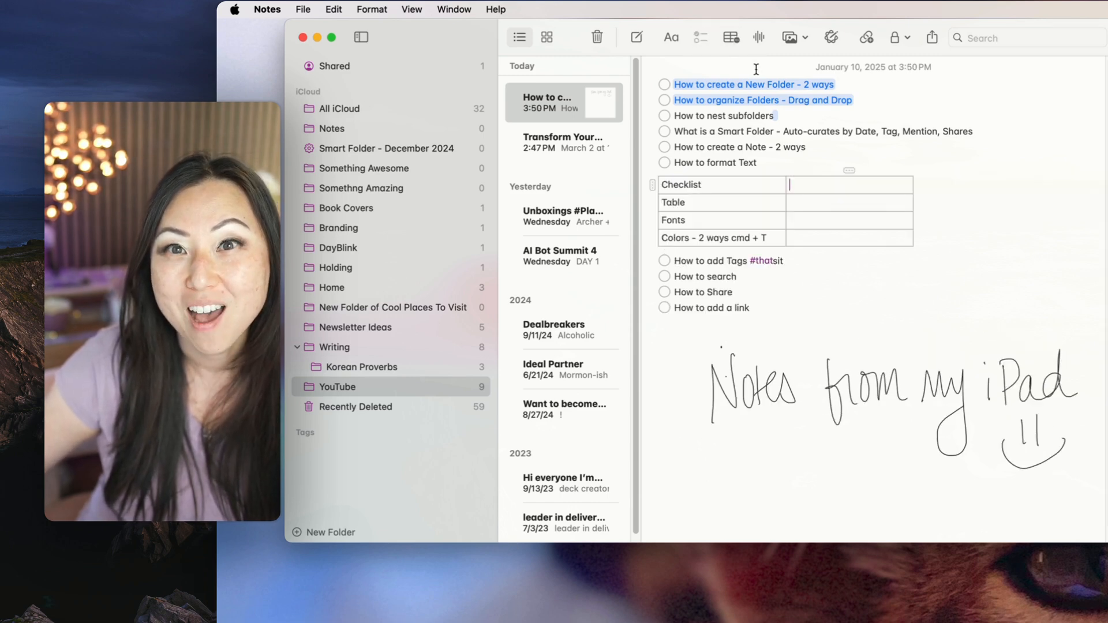
double_click(680, 184)
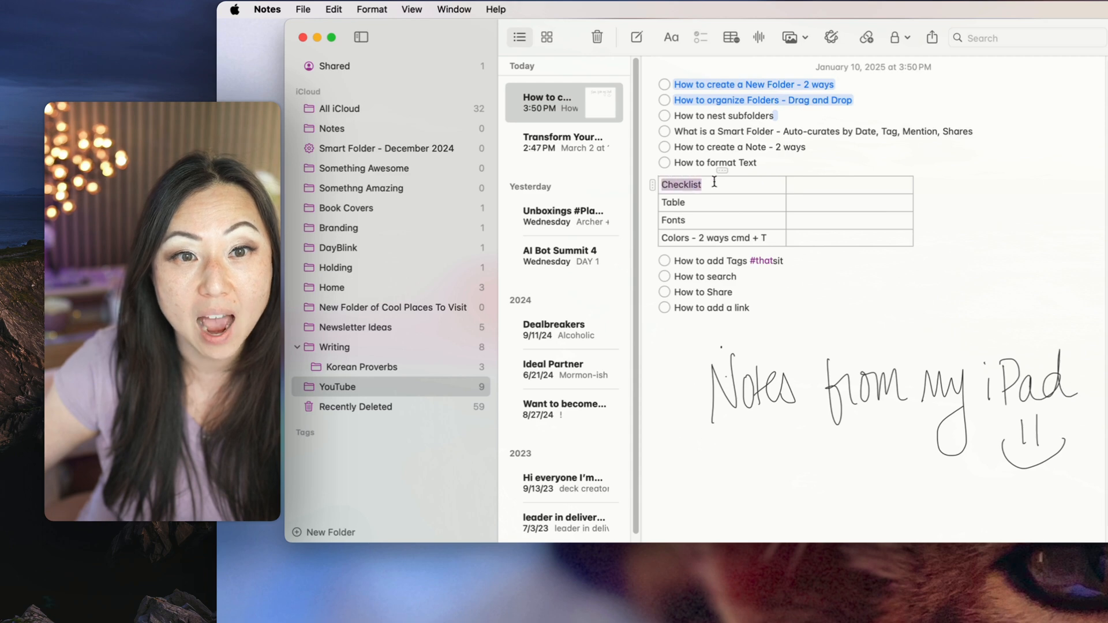
right_click(680, 185)
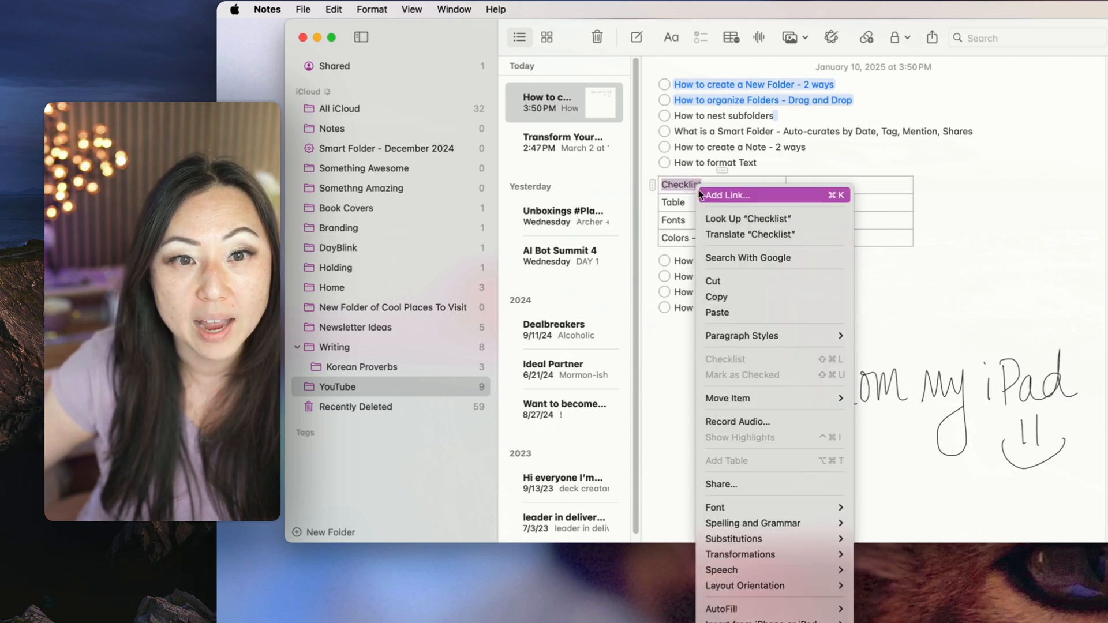
mouse_move(740, 506)
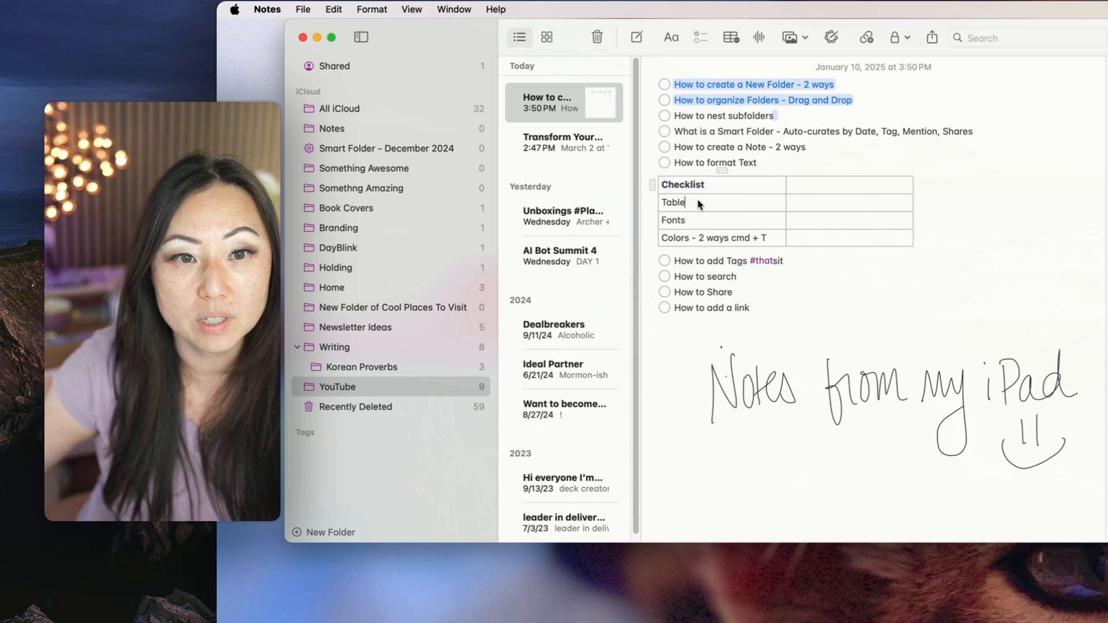
right_click(672, 202)
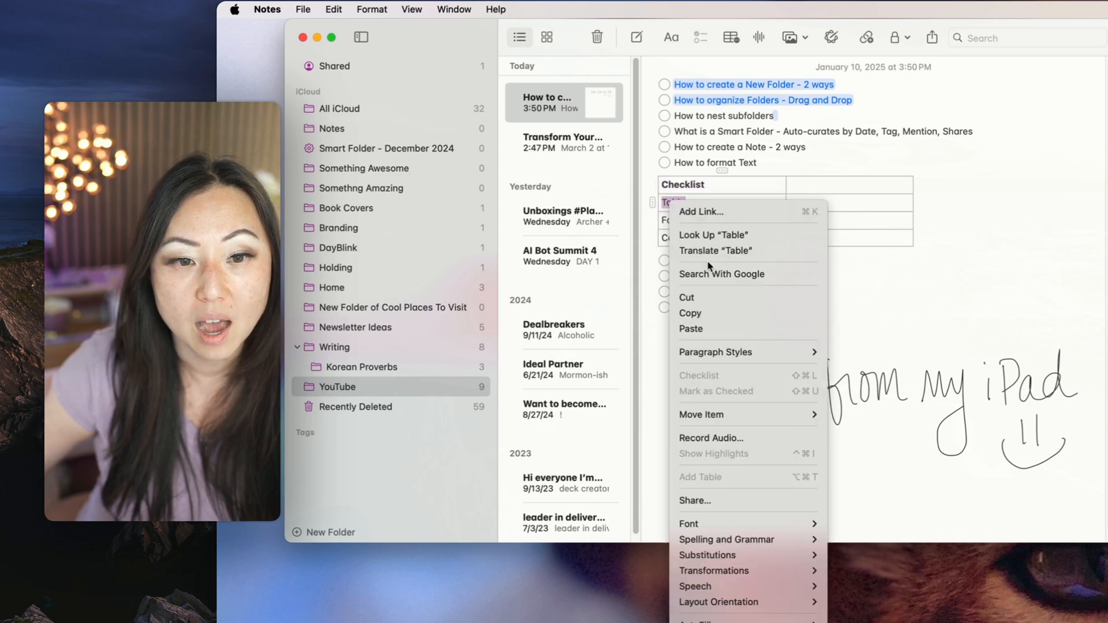
mouse_move(688, 524)
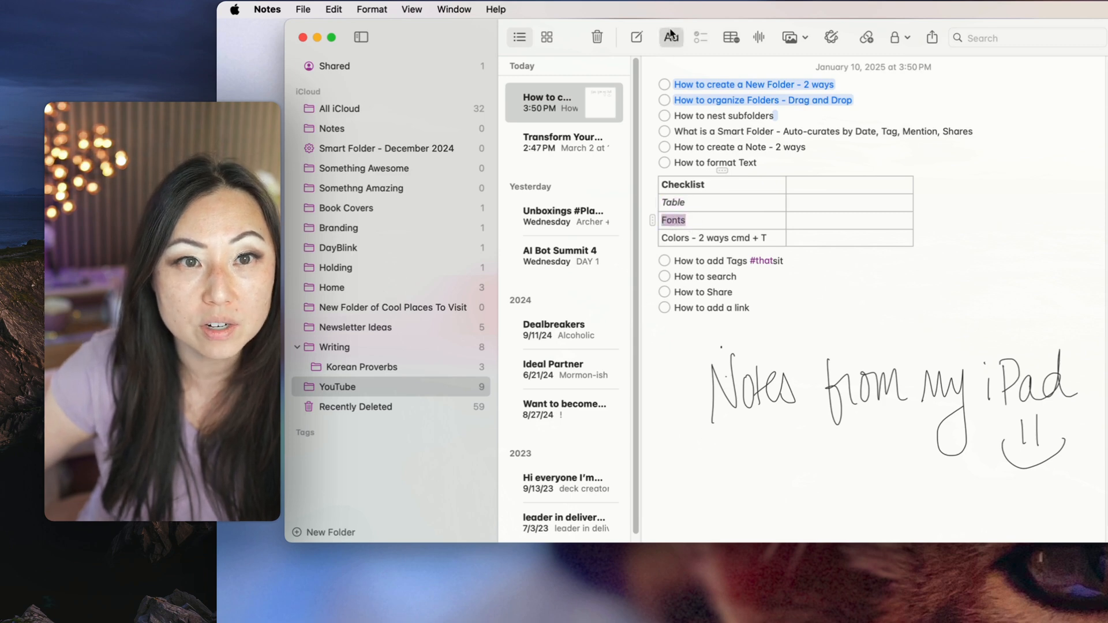
Give Fonts an orange highlight from the Aa format panel and check the Fonts window.
left_click(670, 37)
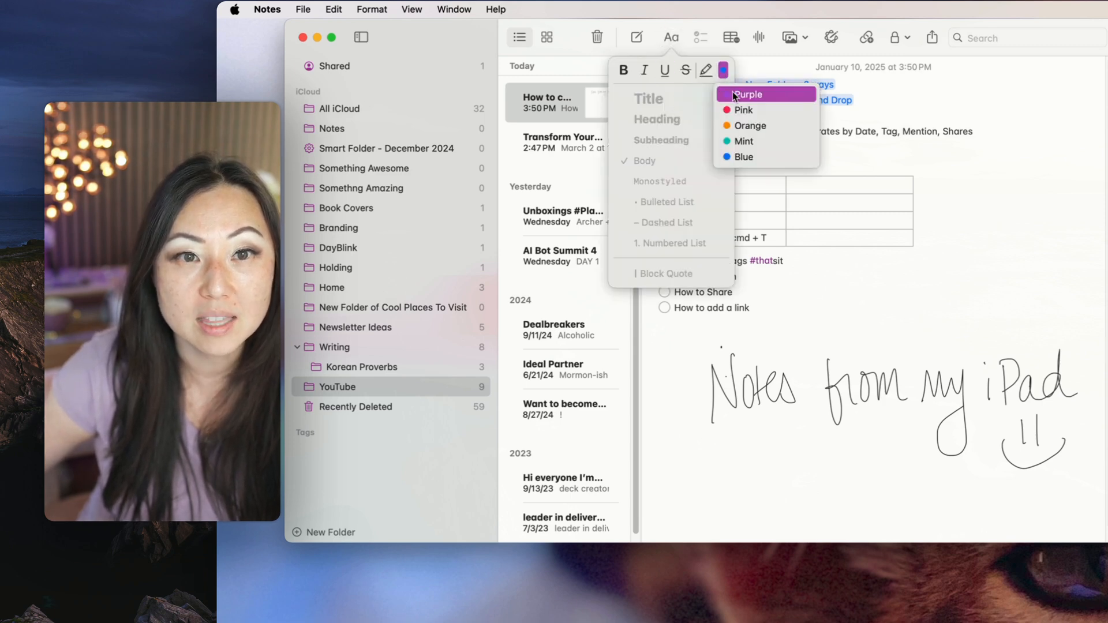
left_click(748, 94)
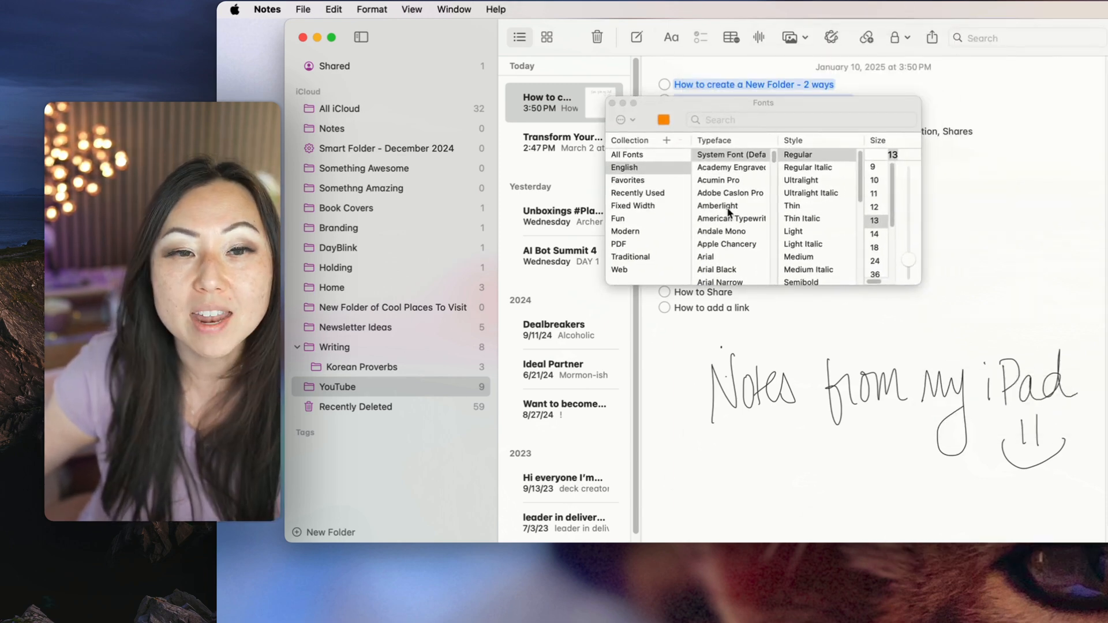
scroll("down", 3)
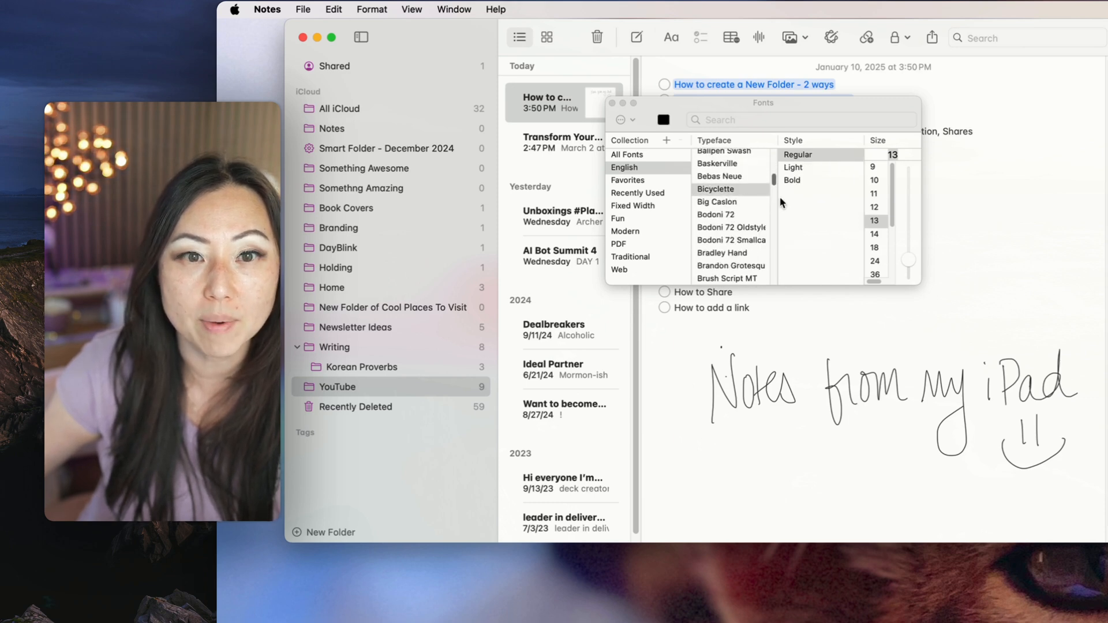
left_click(875, 207)
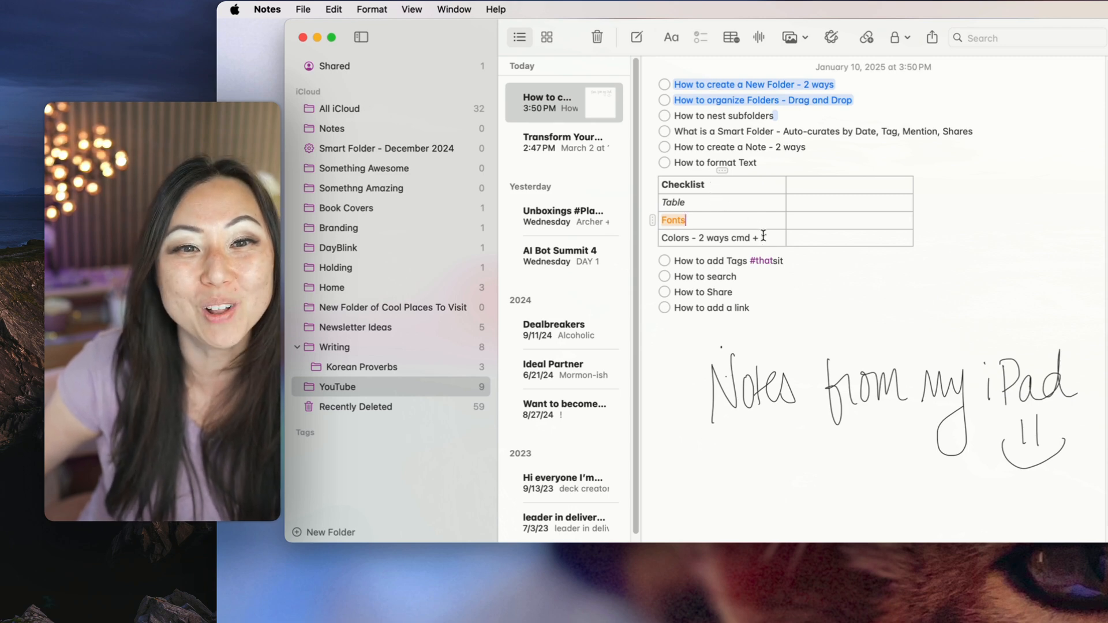
left_click(670, 38)
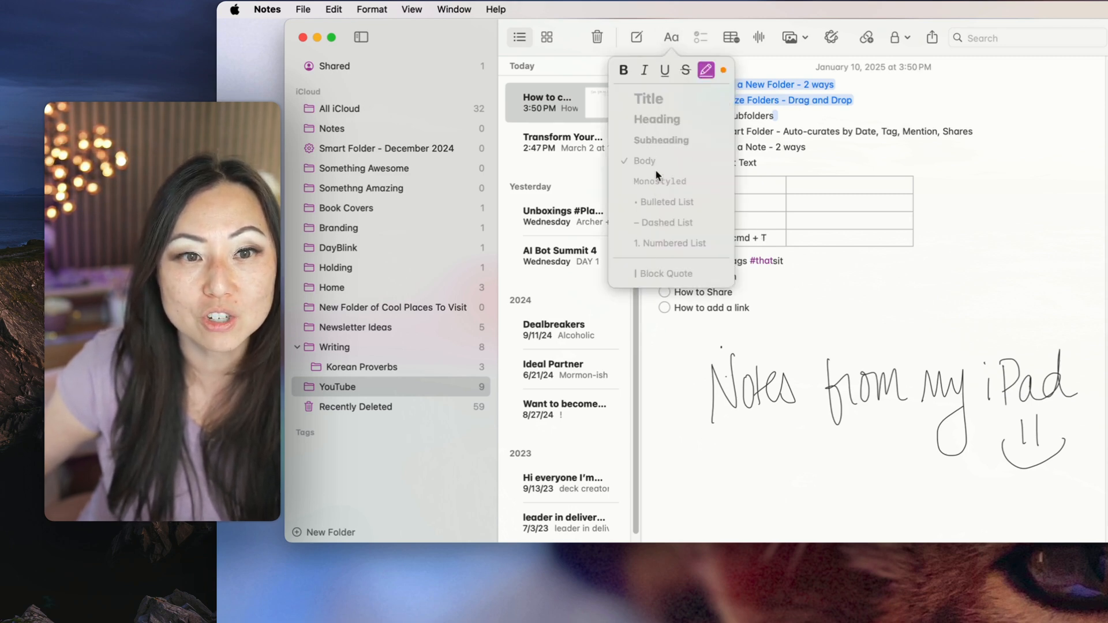
Strike through the 'Colors - 2 ways cmd + T' cell with the strikethrough button.
left_click(684, 70)
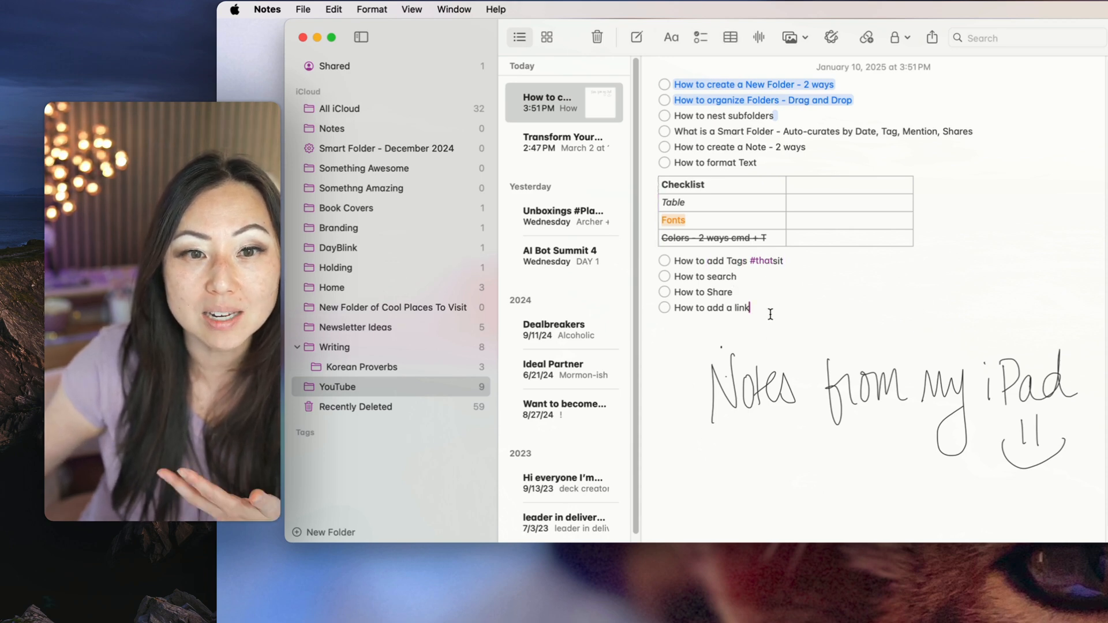
Type #checklist below 'How to add a link' to create a tag item.
type("#checklist")
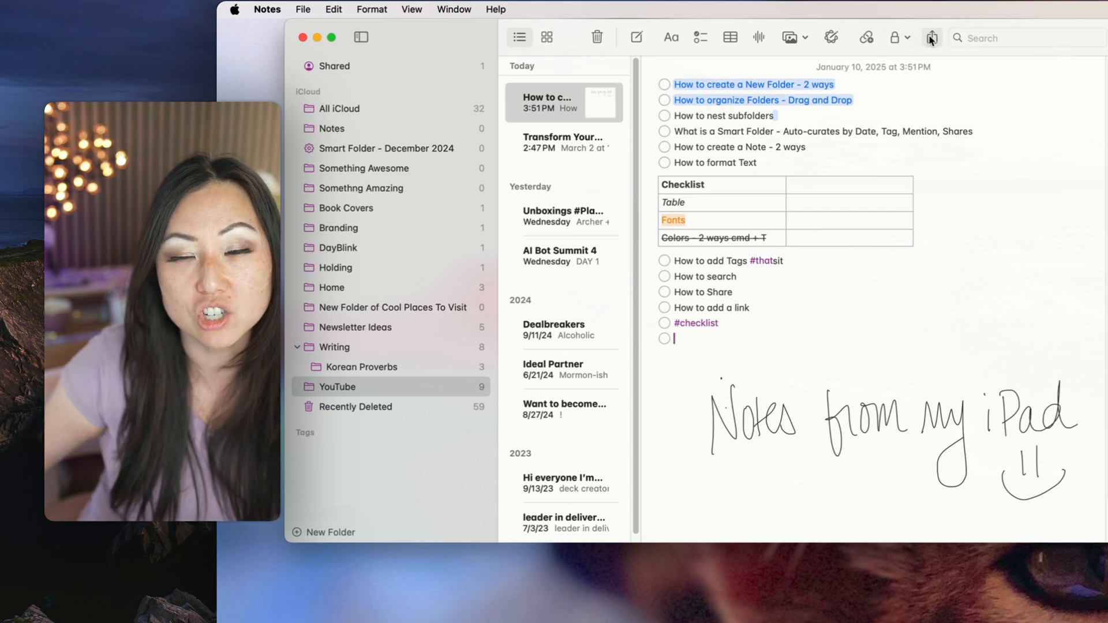
left_click(931, 38)
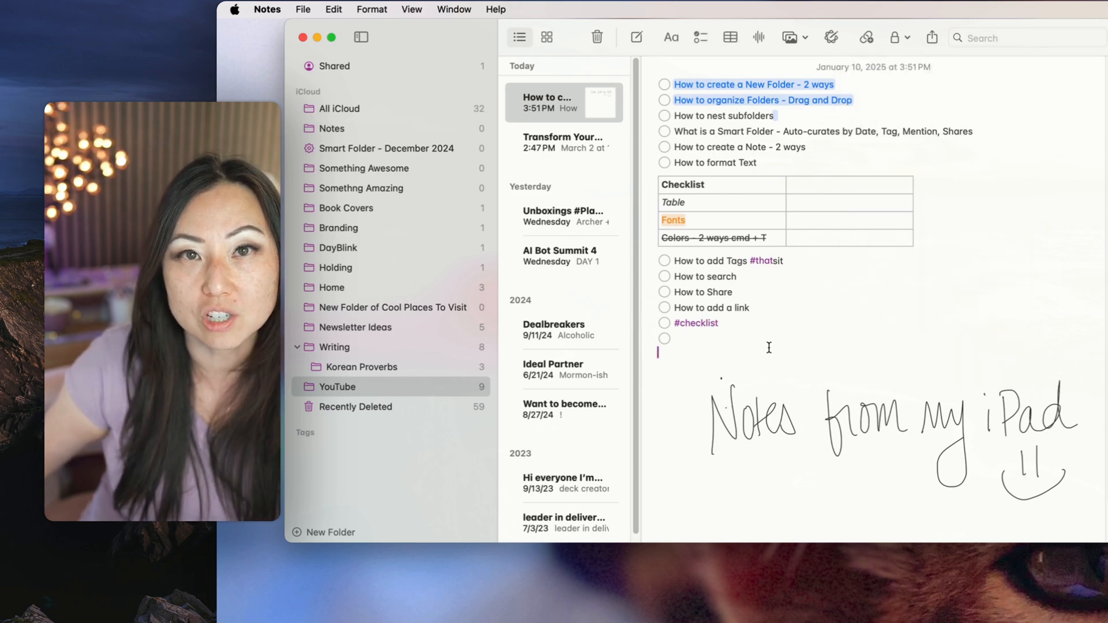
mouse_move(752, 306)
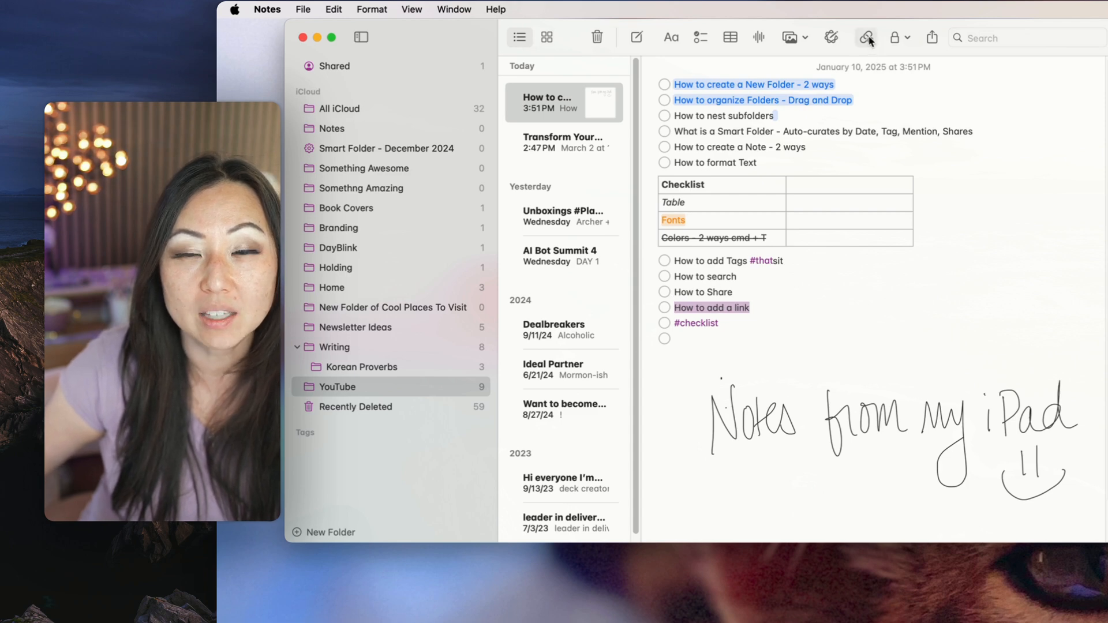
left_click(866, 37)
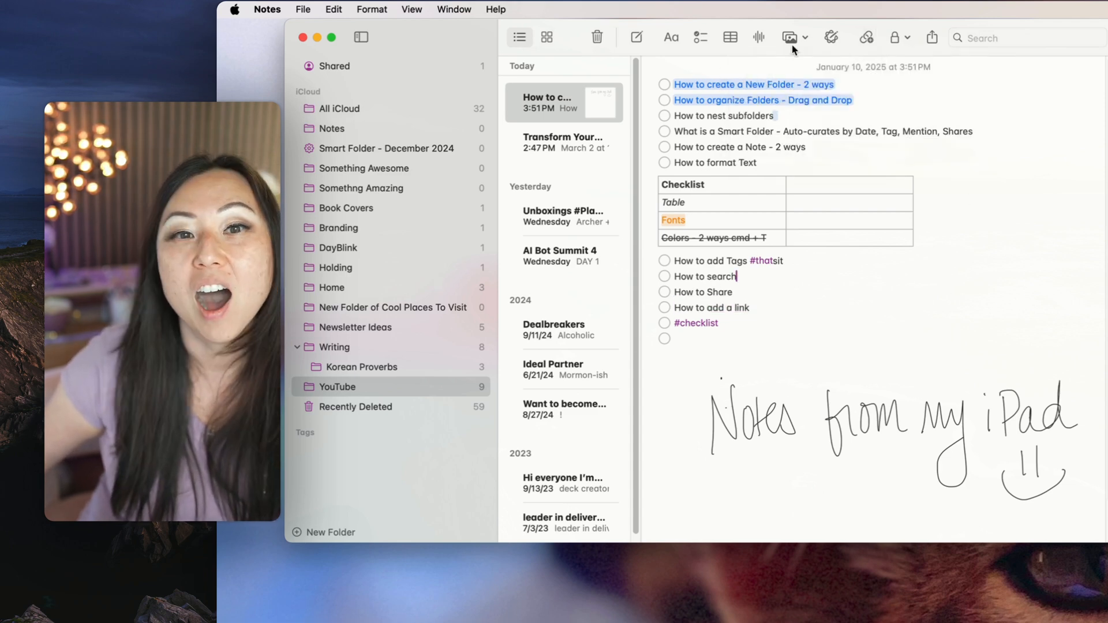
Bring up the media attachment options for the how-to note.
left_click(790, 38)
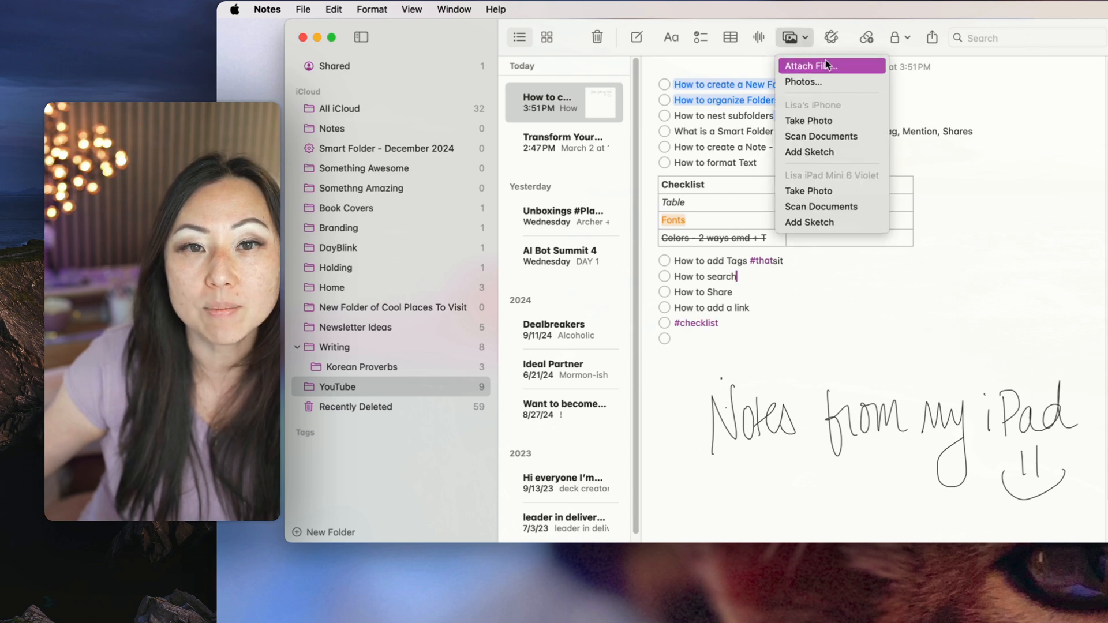
mouse_move(829, 96)
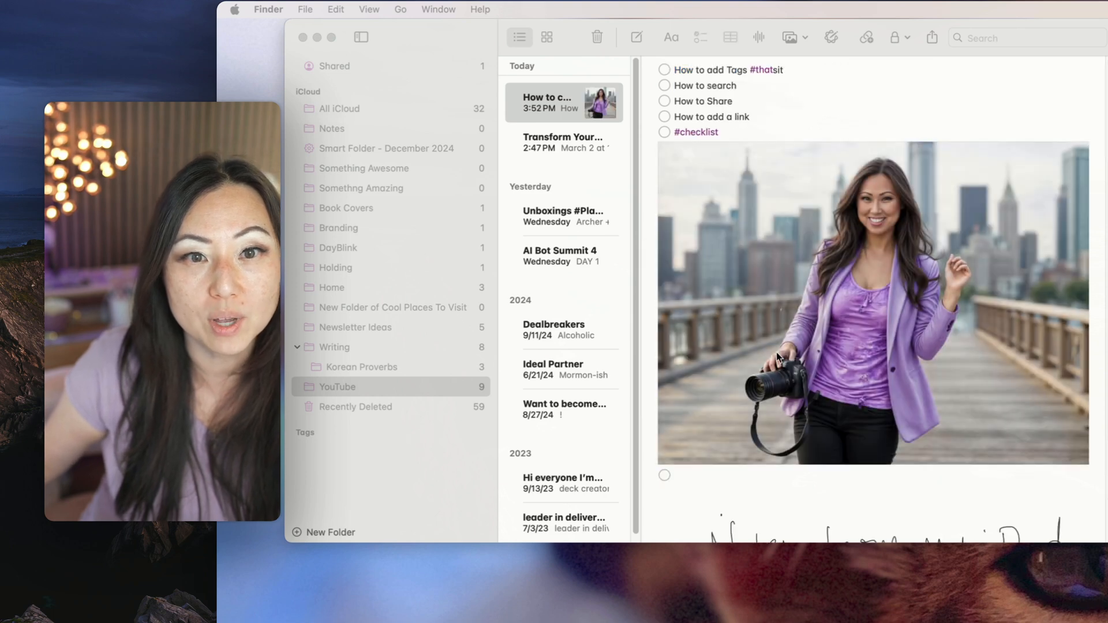
mouse_move(787, 101)
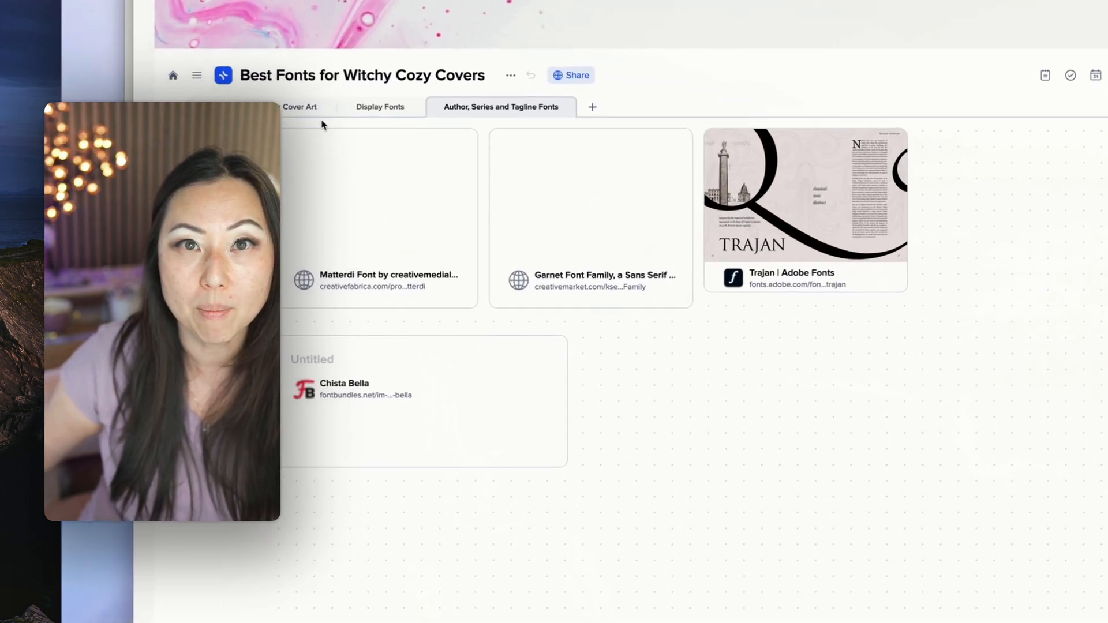
Move from the typography mistakes page to the Display Fonts tab listing Witch Hazel.
left_click(299, 107)
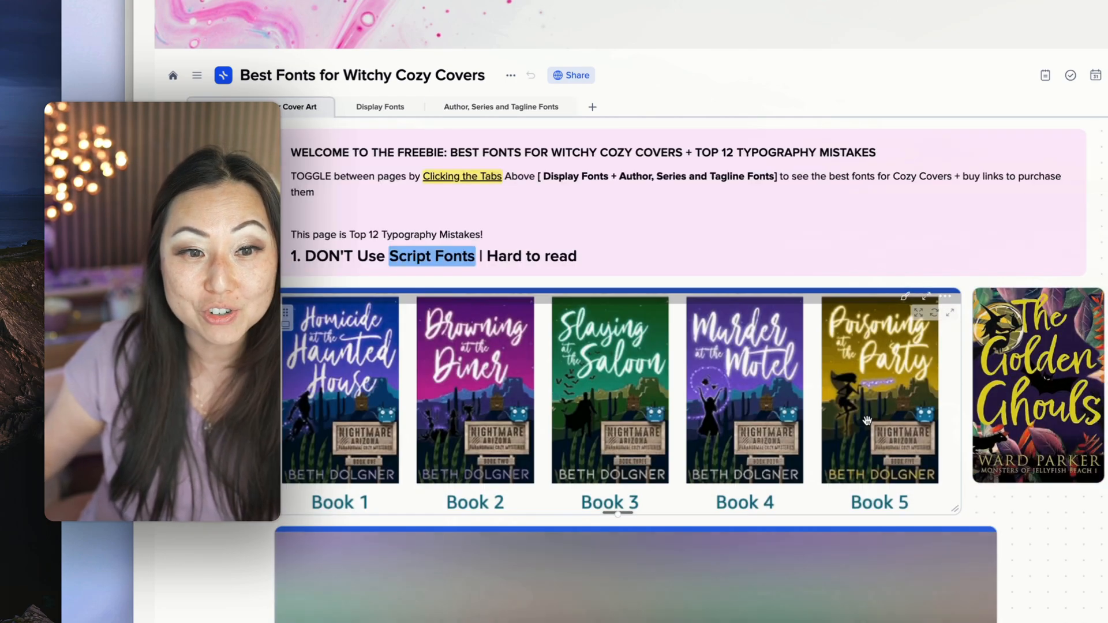
scroll("down", 3)
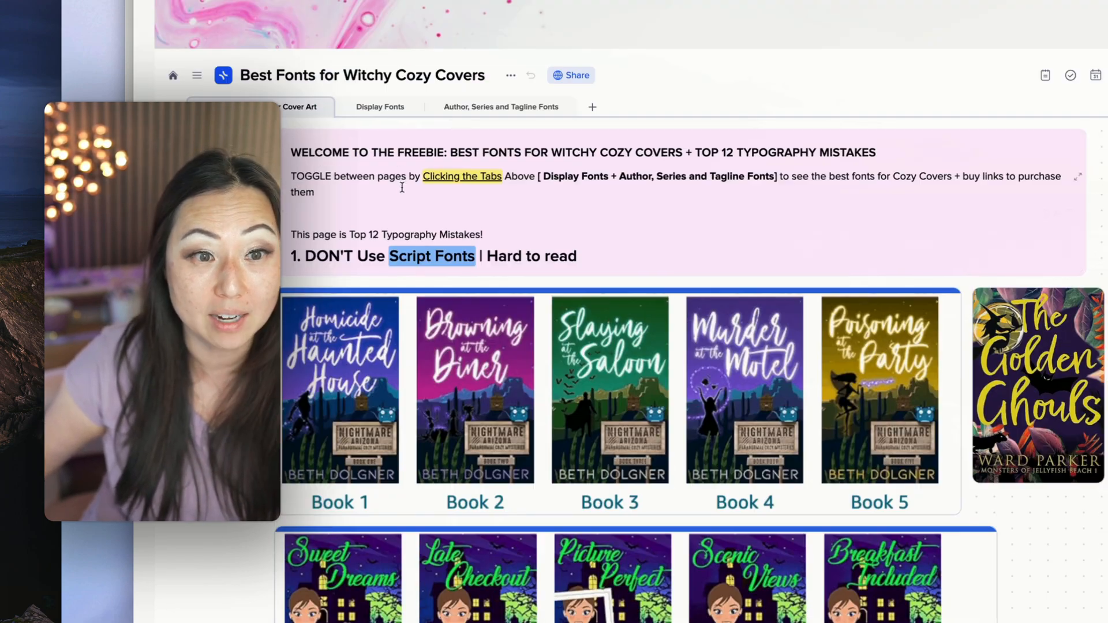
left_click(380, 106)
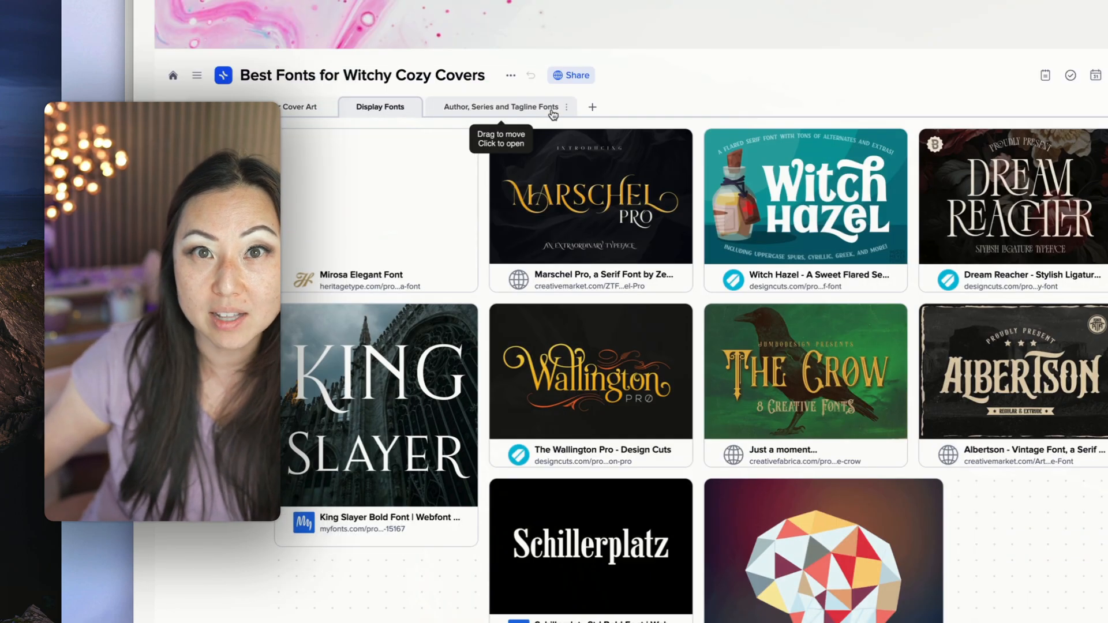